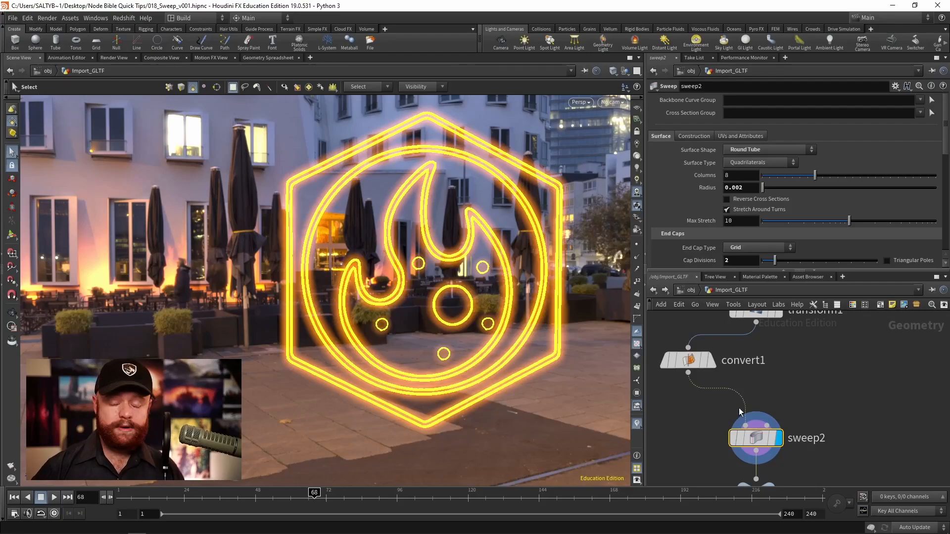
pyautogui.moveTo(744, 427)
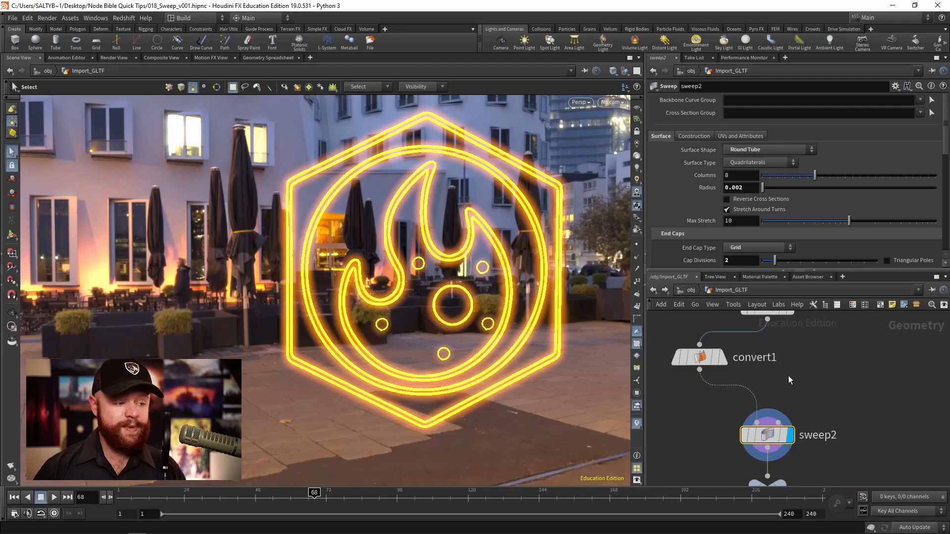
# Check the input curves, then switch sweep2's surface shape to Square Tube, then Ribbon
pyautogui.click(700, 358)
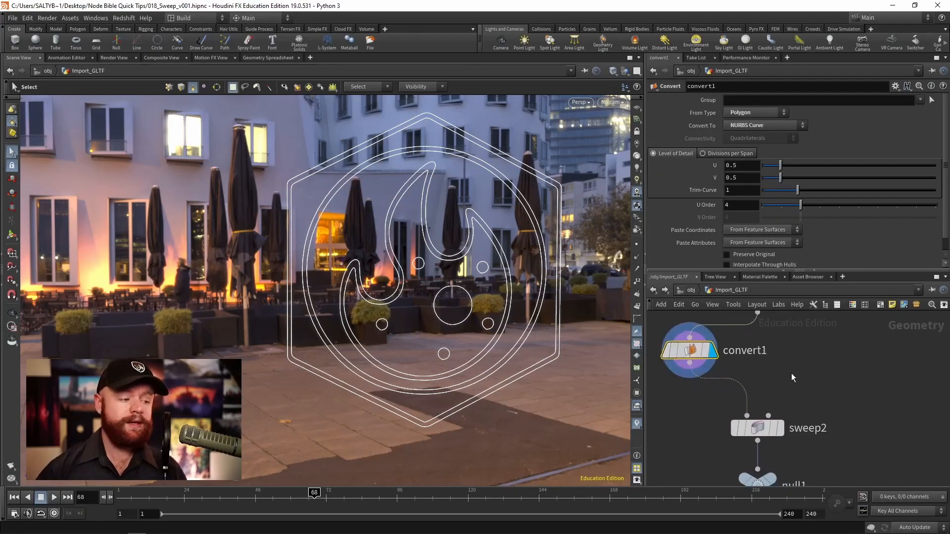
pyautogui.click(757, 428)
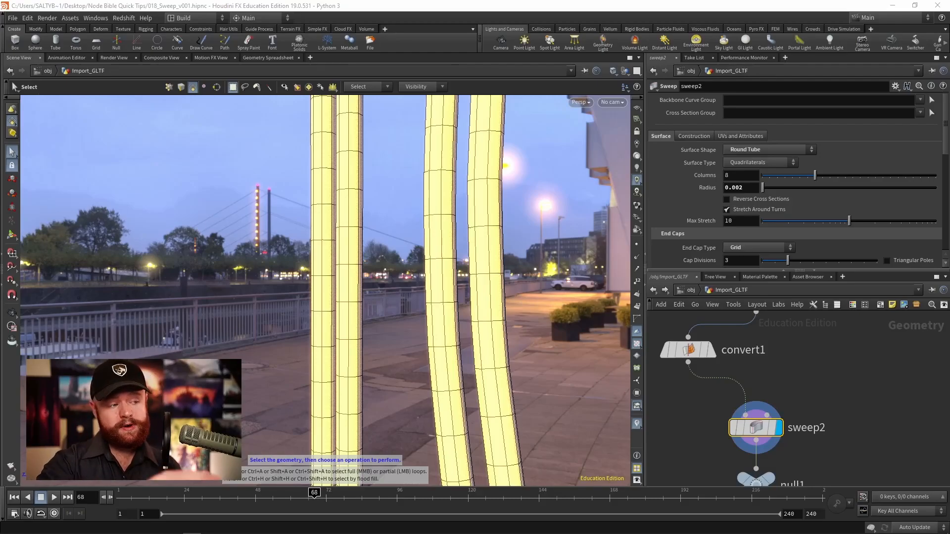
pyautogui.click(769, 150)
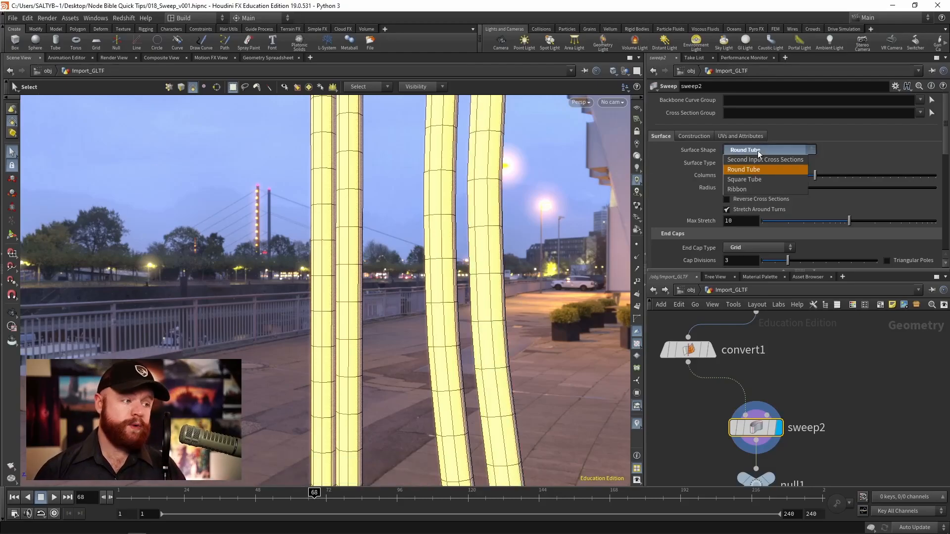
pyautogui.moveTo(758, 179)
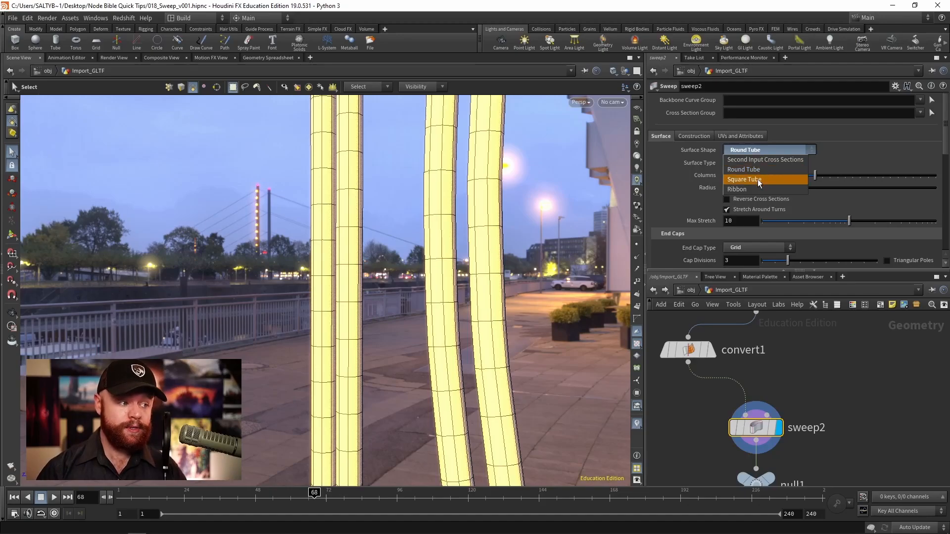
pyautogui.click(744, 179)
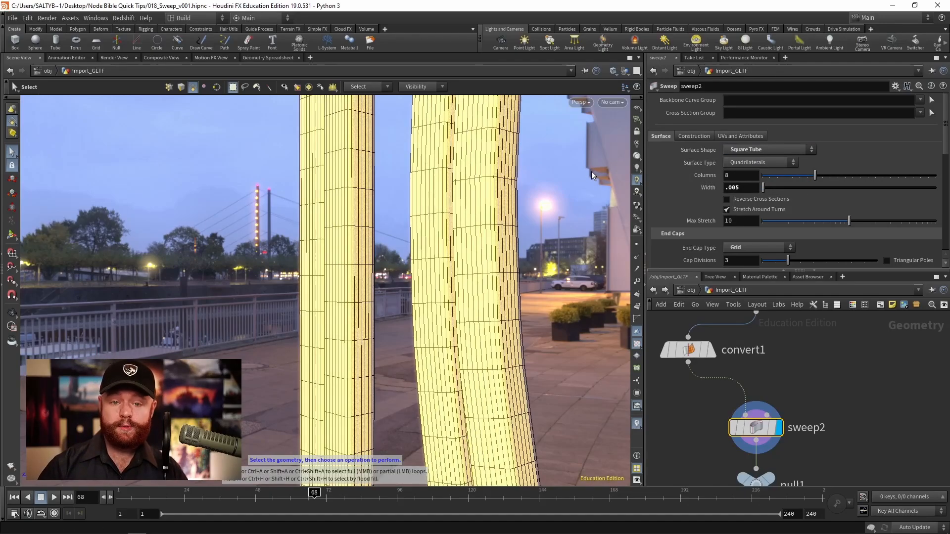
pyautogui.click(767, 149)
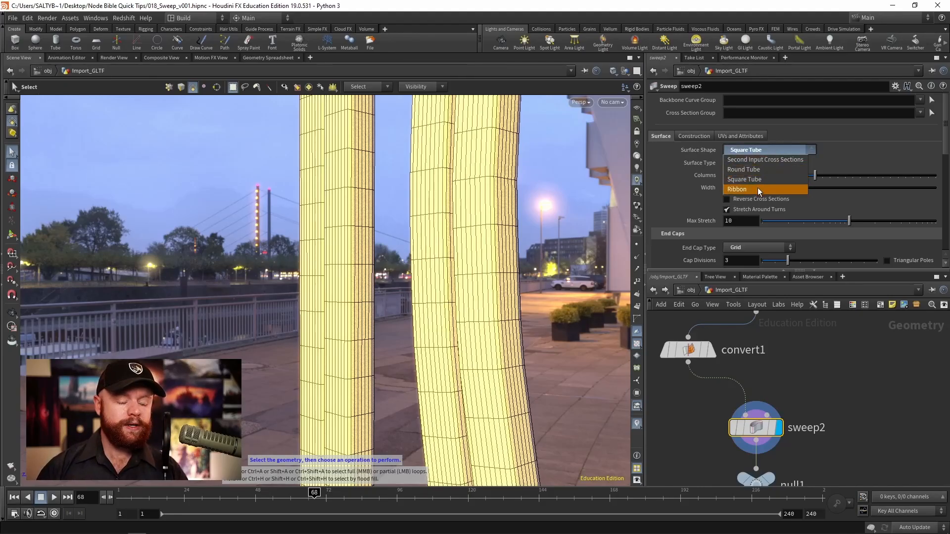
pyautogui.click(737, 189)
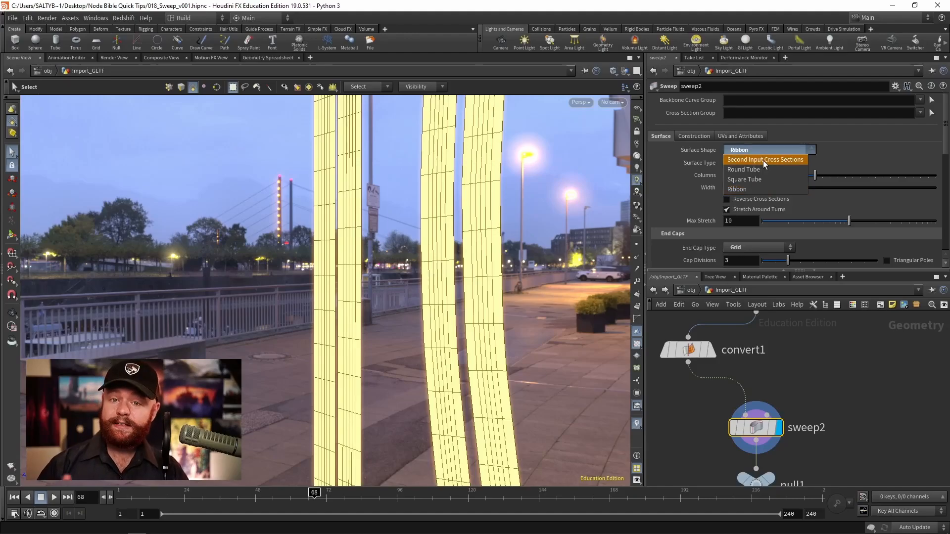
# Sweep line2 with the star profile from the second input, cross-section scale 0.21
pyautogui.click(765, 160)
pyautogui.write('0.1')
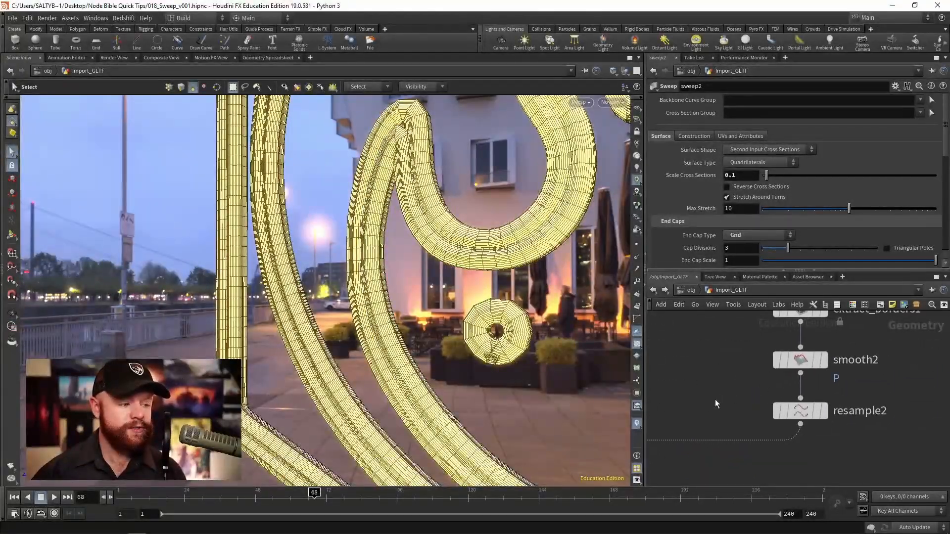
pyautogui.click(800, 411)
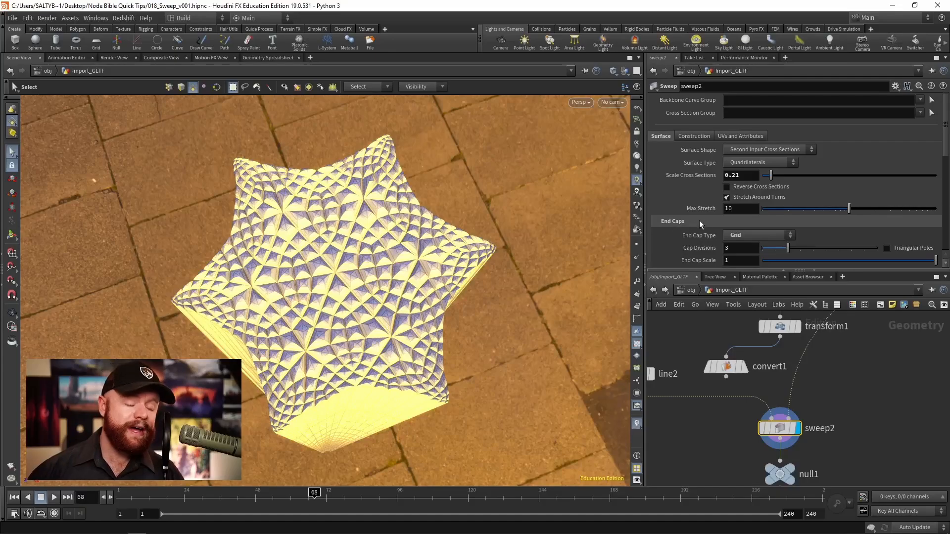
# Set sweep2's End Cap Type to None and display the extract_borders1 star outline
pyautogui.click(758, 235)
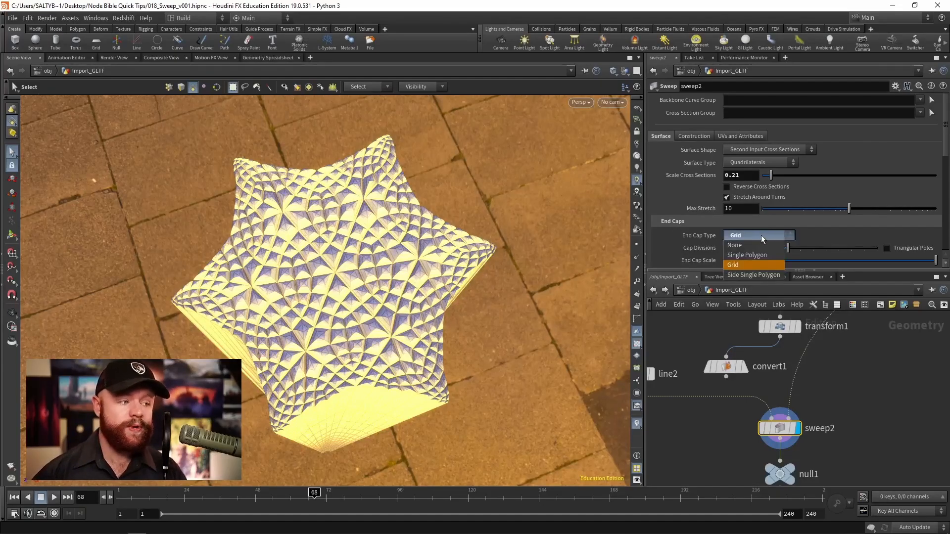
pyautogui.click(735, 245)
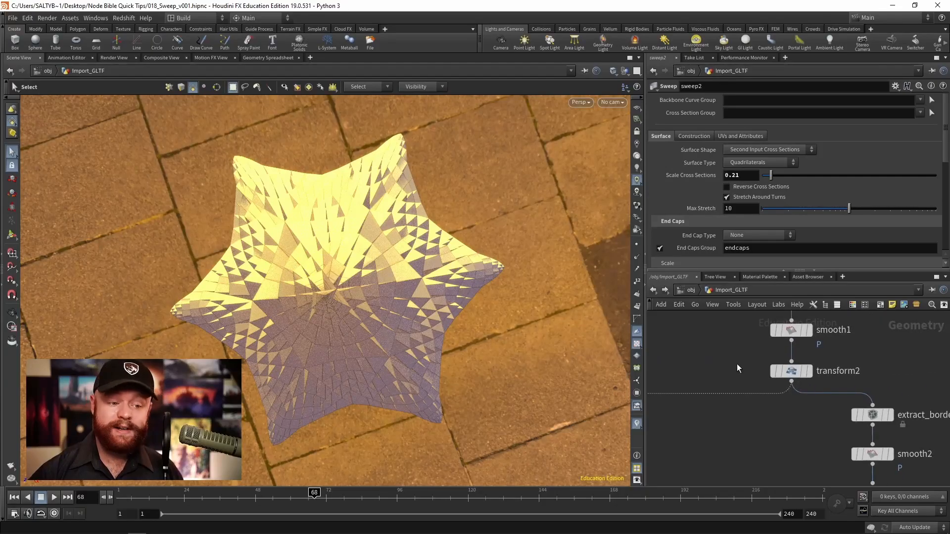
pyautogui.click(792, 371)
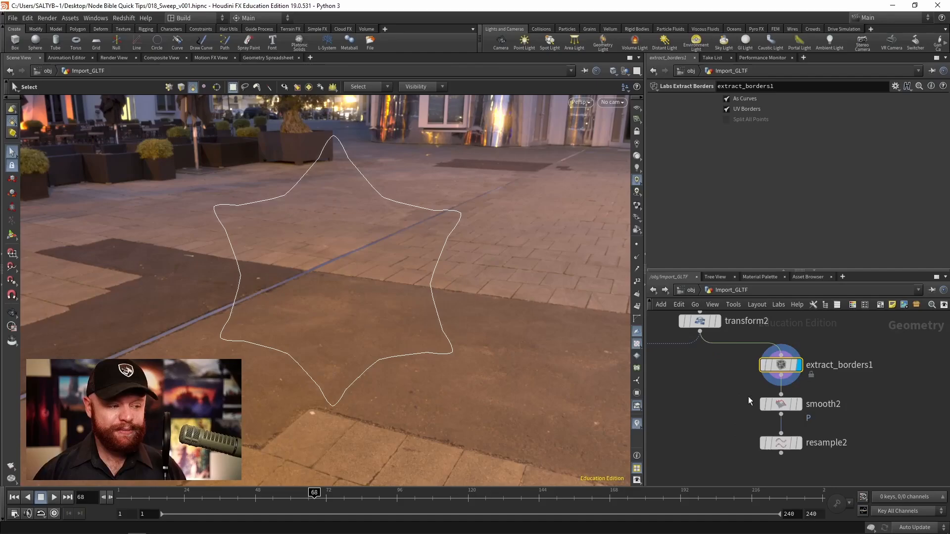
# Inspect smooth2 and resample2, then add convert2 converting the star outline to NURBS Curve
pyautogui.click(780, 404)
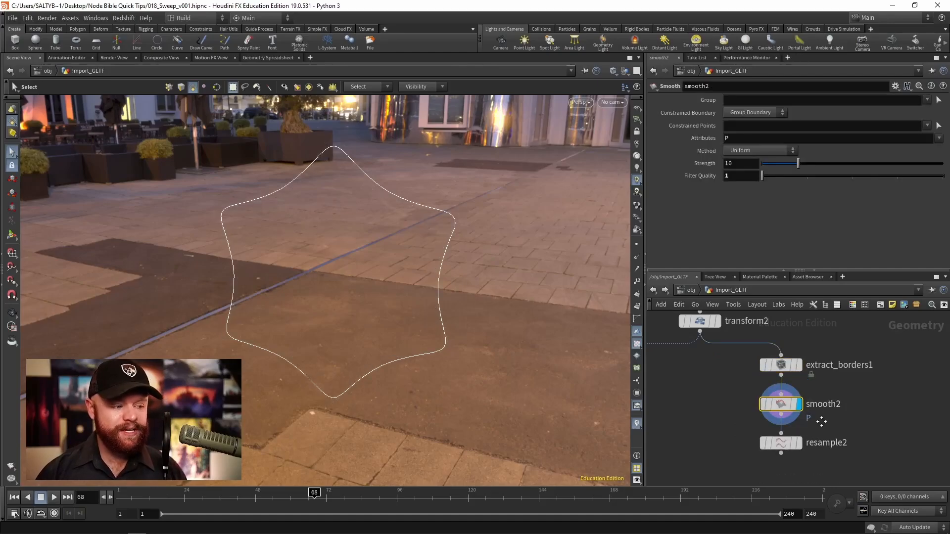
pyautogui.click(781, 443)
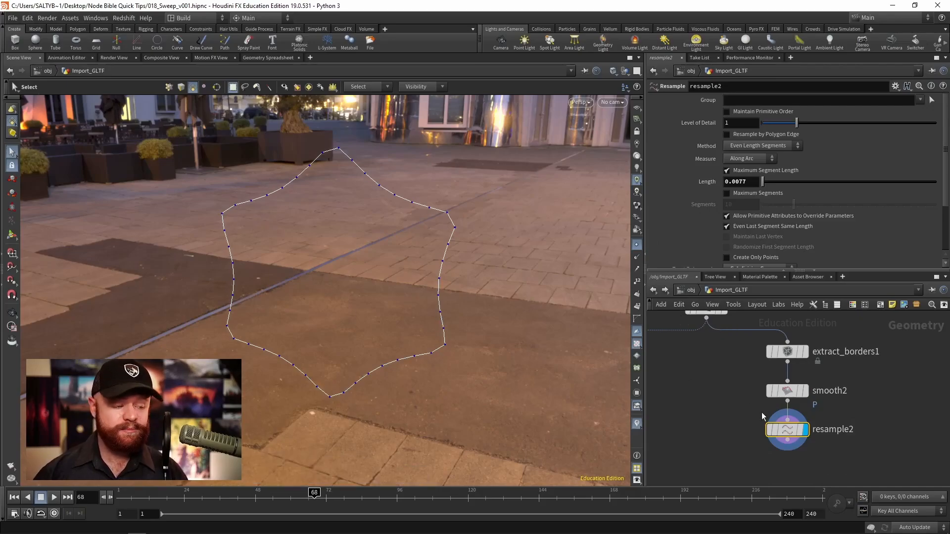
pyautogui.press('tab')
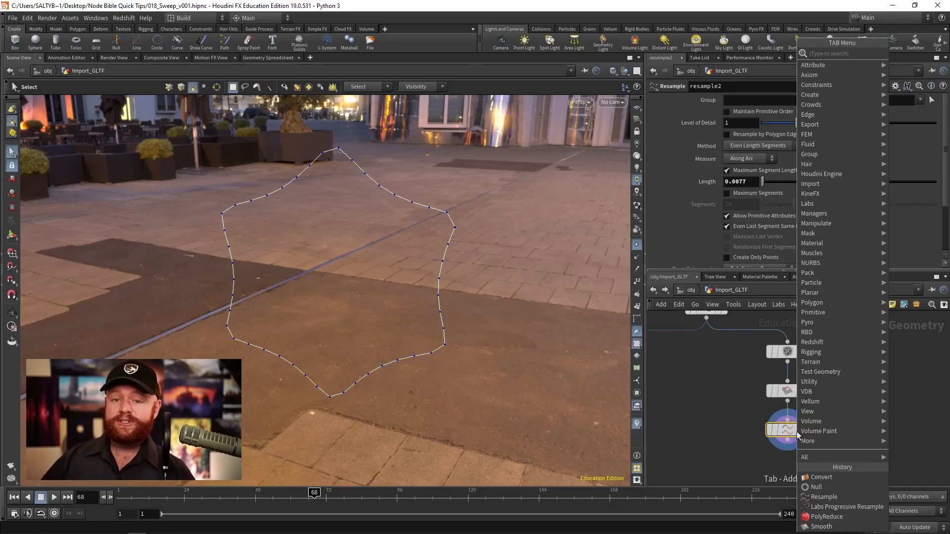
pyautogui.write('con')
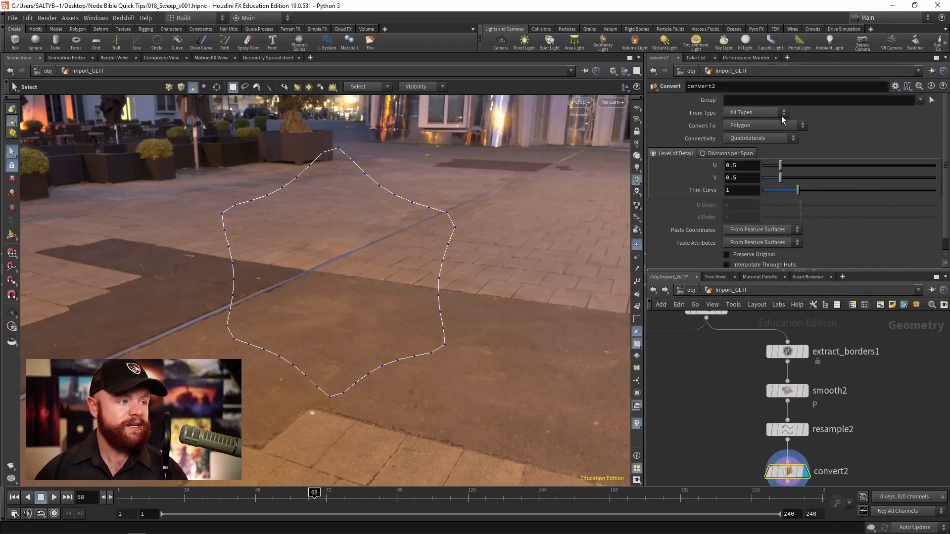
pyautogui.click(761, 125)
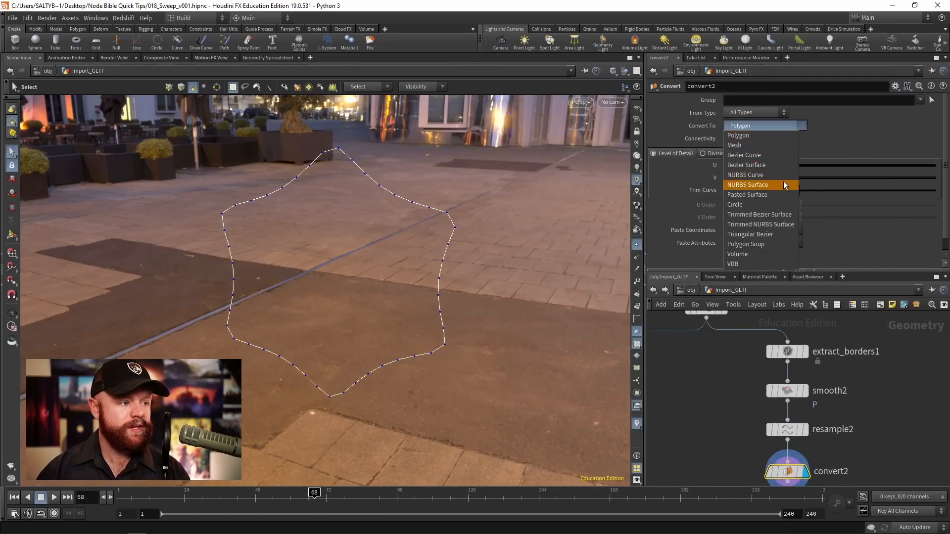
pyautogui.click(745, 174)
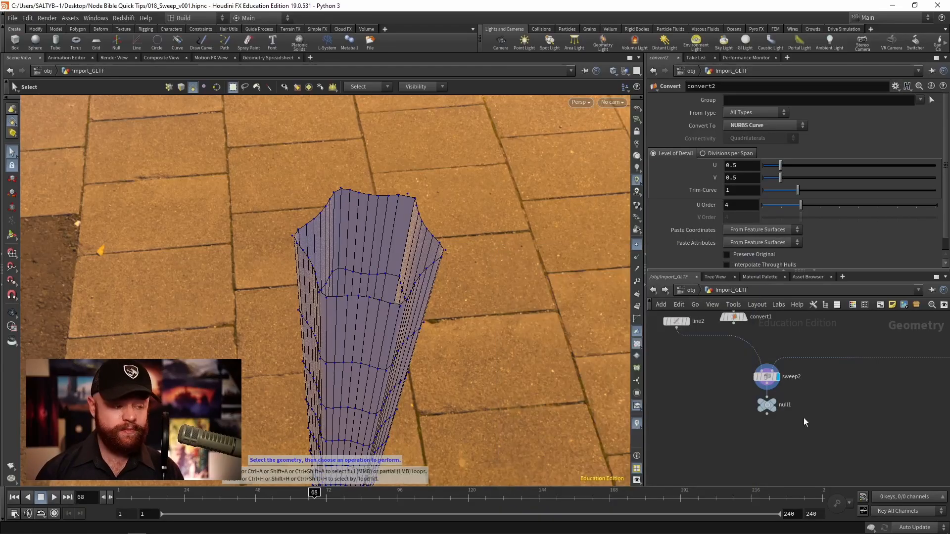
# Add a Convert node, convert3, below sweep2 at its default Polygon setting
pyautogui.press('Tab')
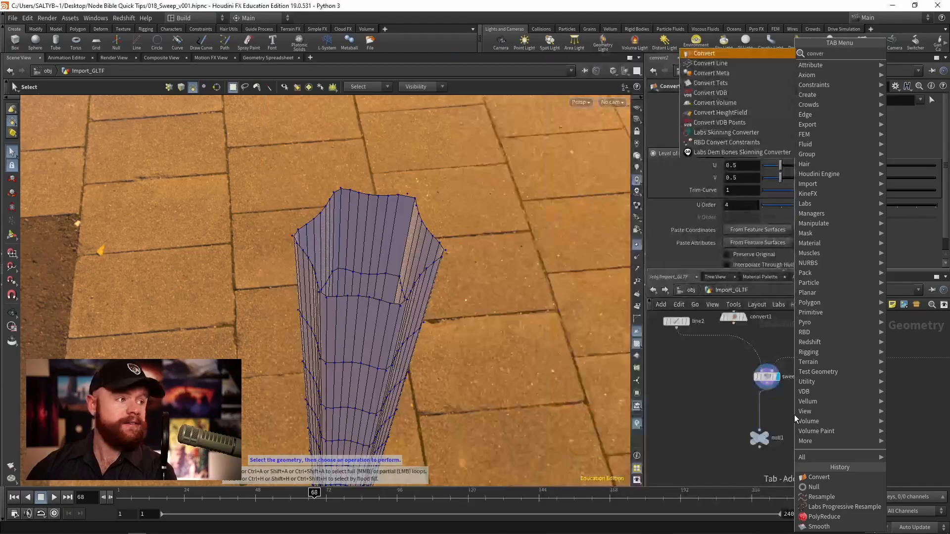
pyautogui.click(704, 53)
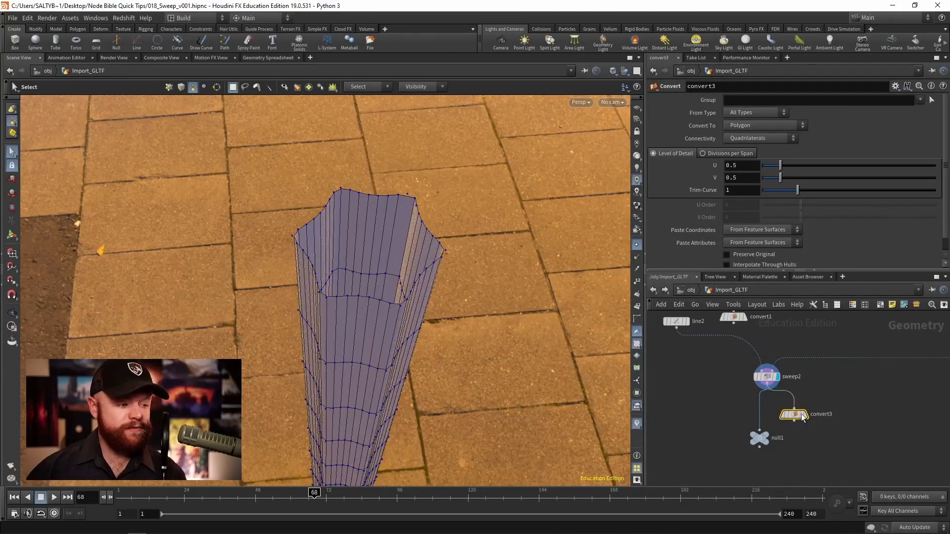
pyautogui.moveTo(767, 377)
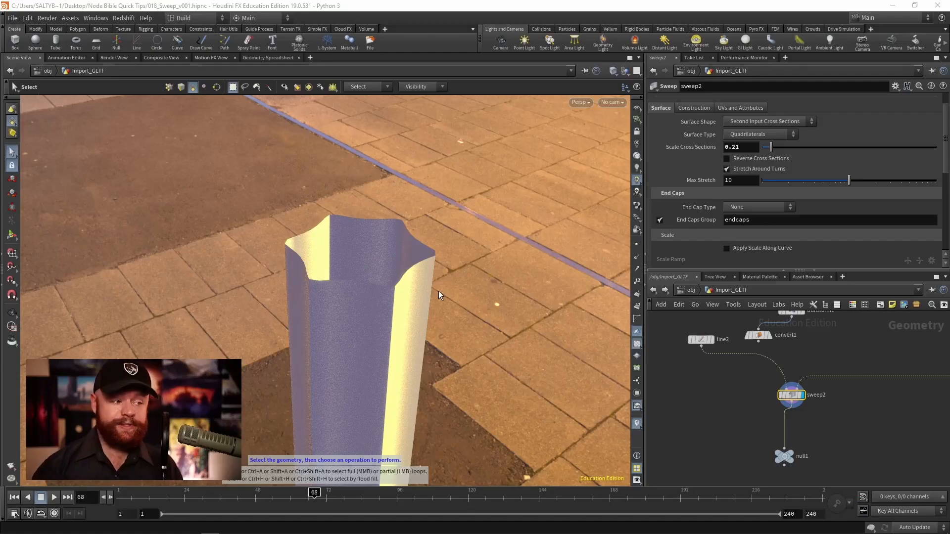
# Try Single Polygon then Grid end caps, and switch the viewport to Flat Wire Shaded
pyautogui.click(757, 207)
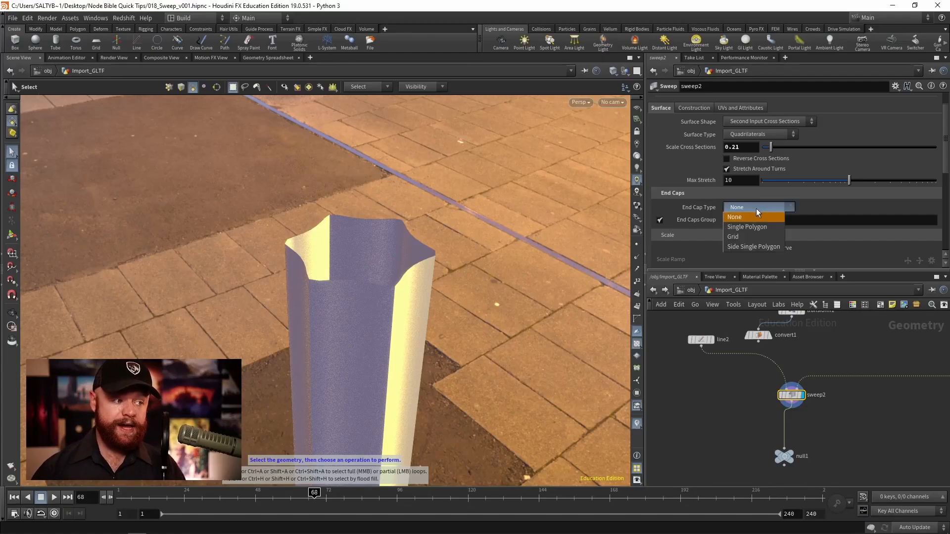
pyautogui.click(746, 226)
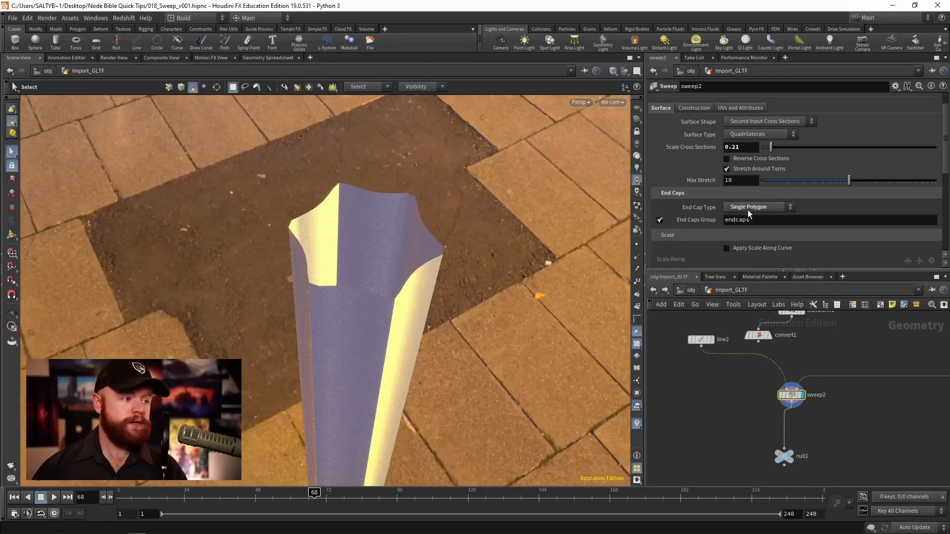
pyautogui.click(759, 207)
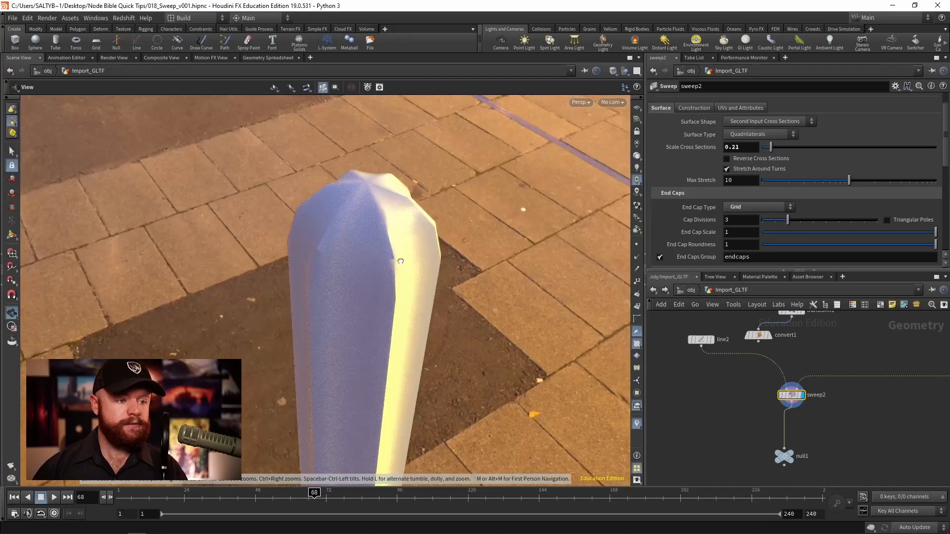
pyautogui.click(613, 70)
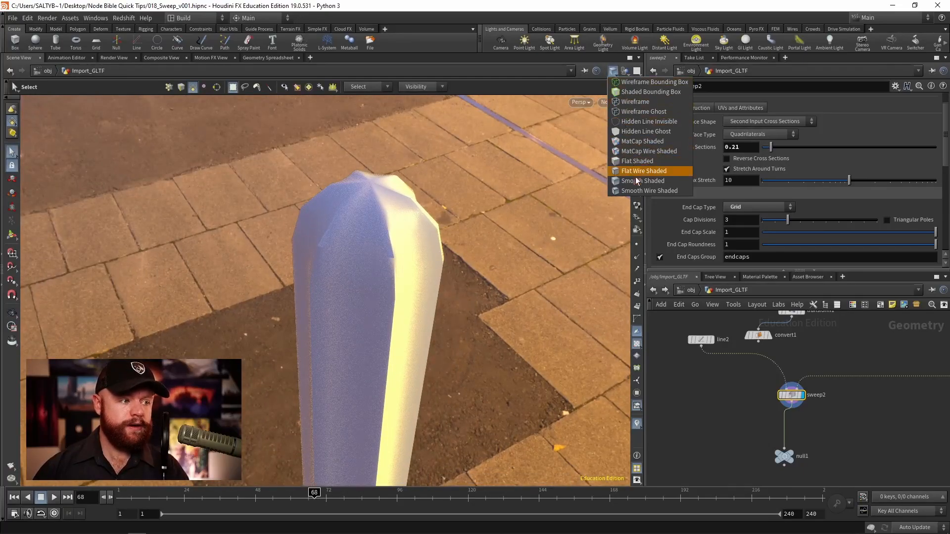
pyautogui.click(644, 170)
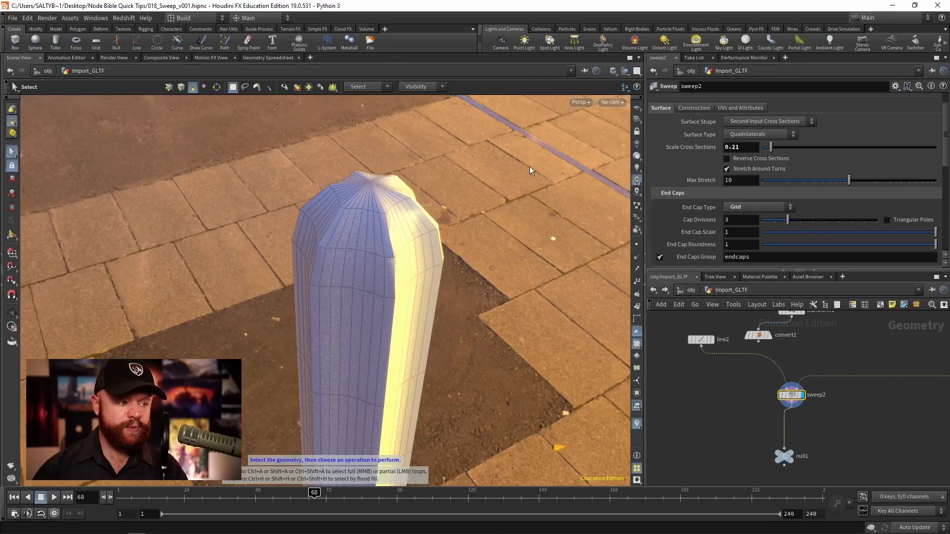
# Set cap divisions to 4, end cap scale 0.684 and roundness 0.783
pyautogui.moveTo(786, 220); pyautogui.dragTo(812, 219)
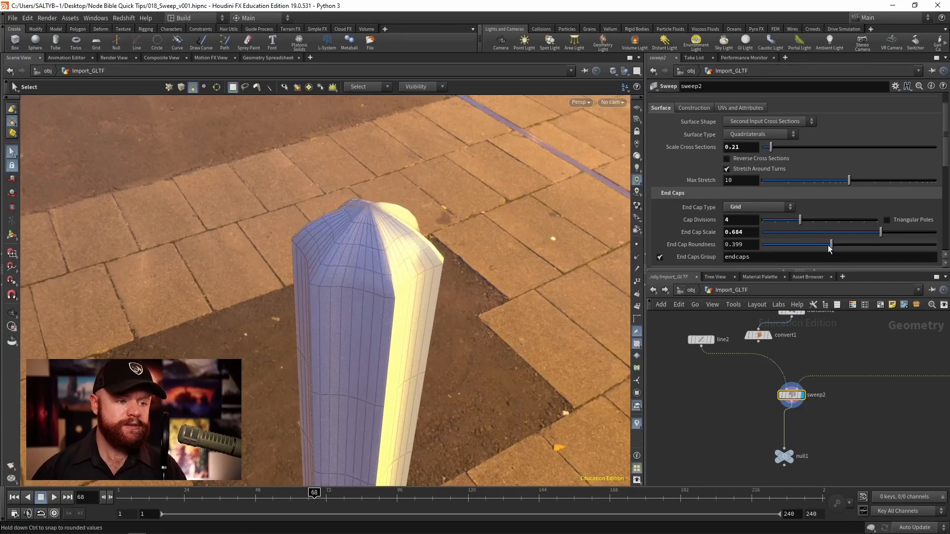
pyautogui.moveTo(815, 244); pyautogui.dragTo(778, 244)
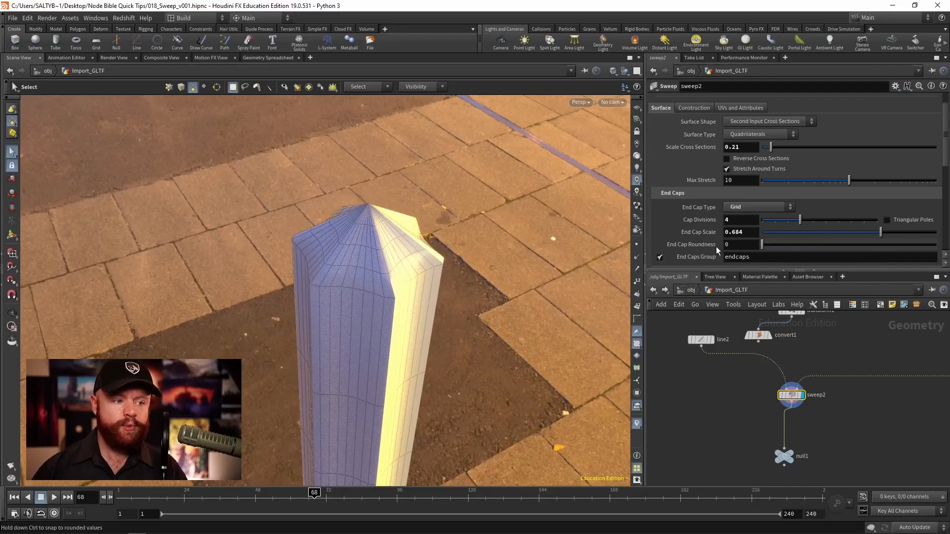
pyautogui.moveTo(764, 244); pyautogui.dragTo(899, 244)
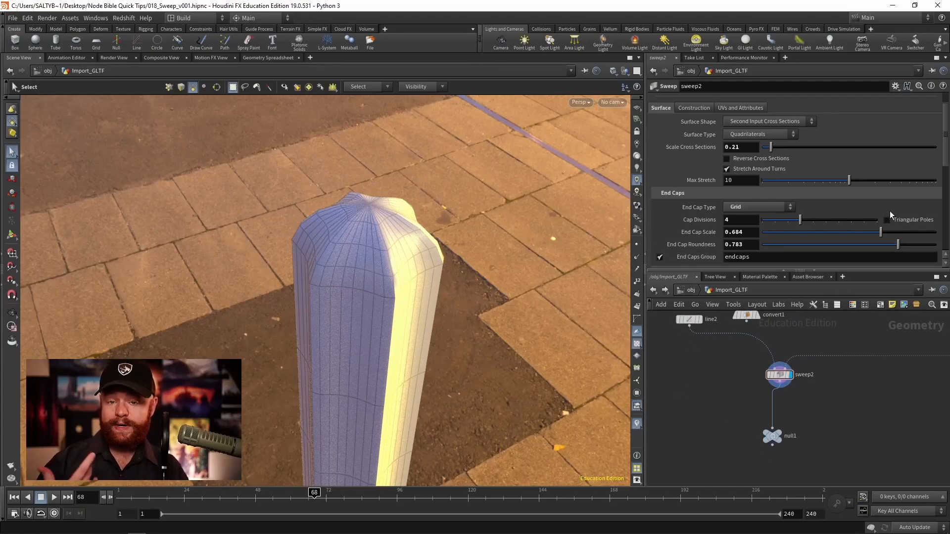
pyautogui.scroll(-3)
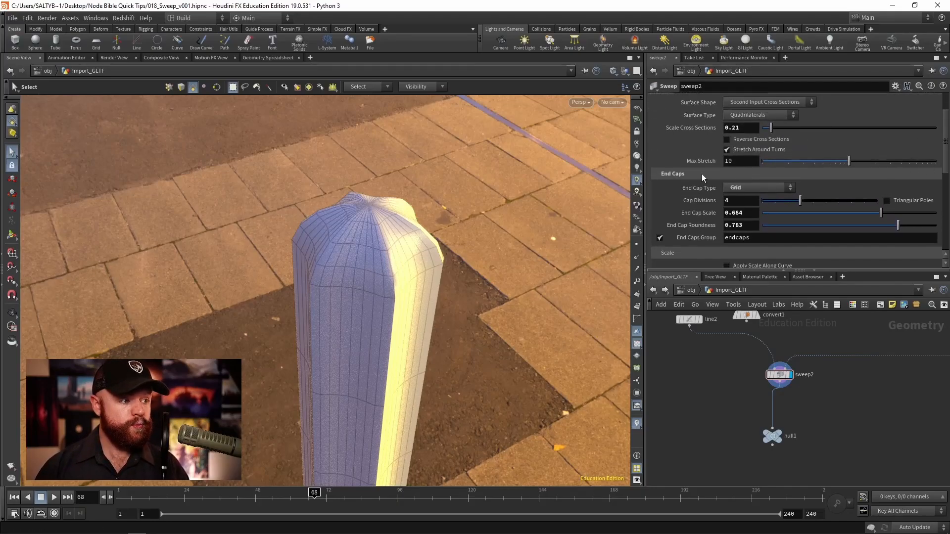
# Try Side Single Polygon end caps and orbit to inspect the tube end
pyautogui.click(754, 187)
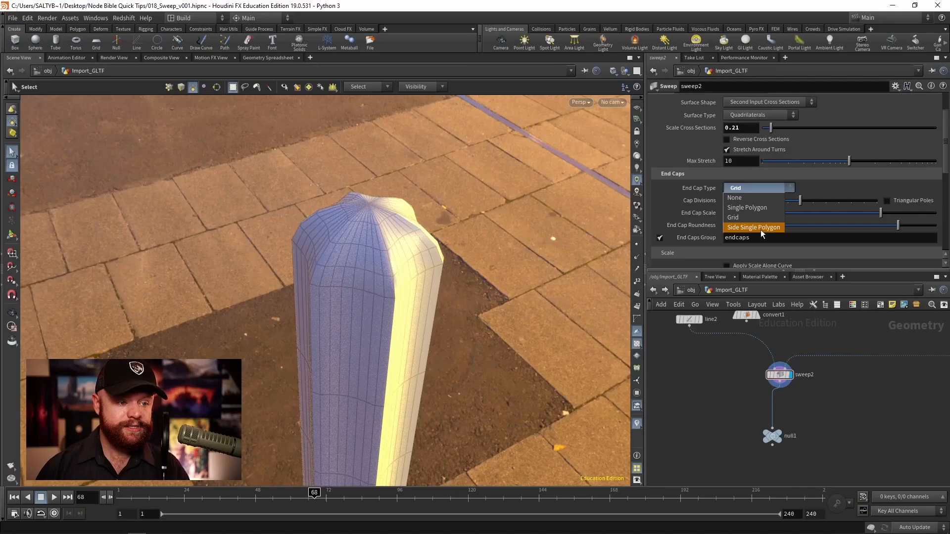
pyautogui.click(753, 227)
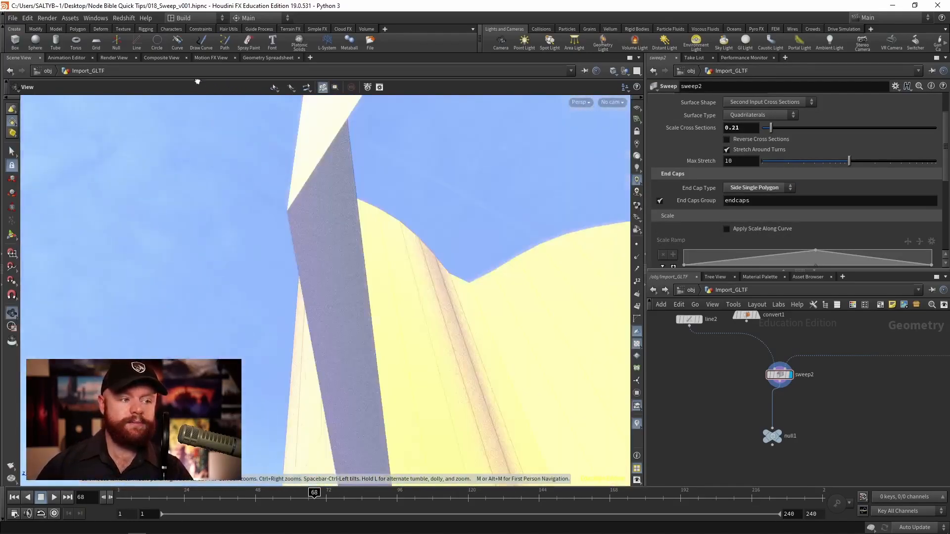
pyautogui.moveTo(197, 81); pyautogui.dragTo(345, 289)
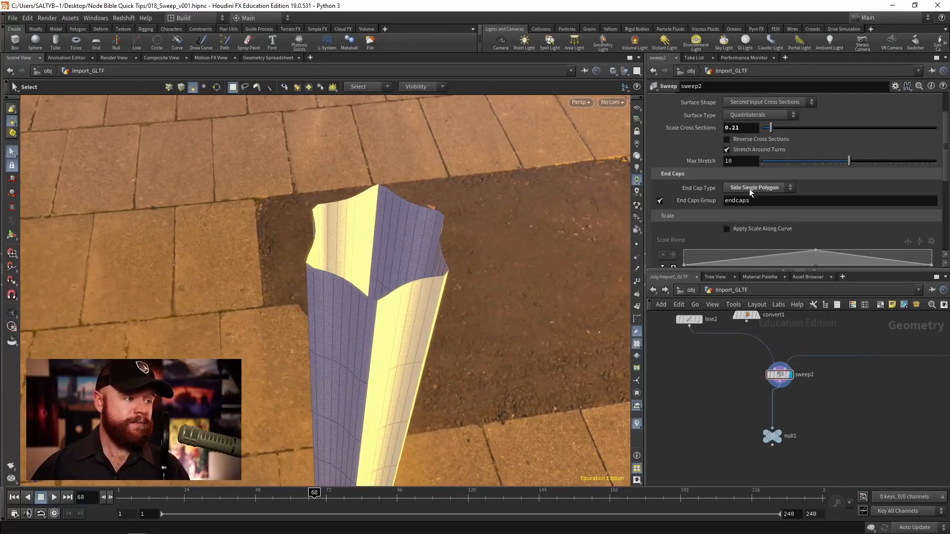
pyautogui.click(758, 187)
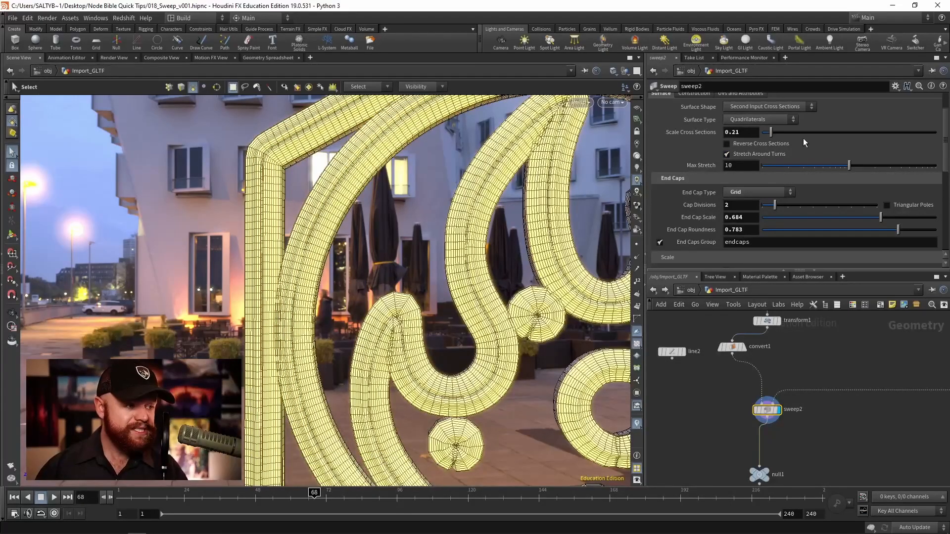
# Scale cross sections to 0.15, set resample1 Length to 0.01, and display sweep2
pyautogui.moveTo(767, 132); pyautogui.dragTo(767, 131)
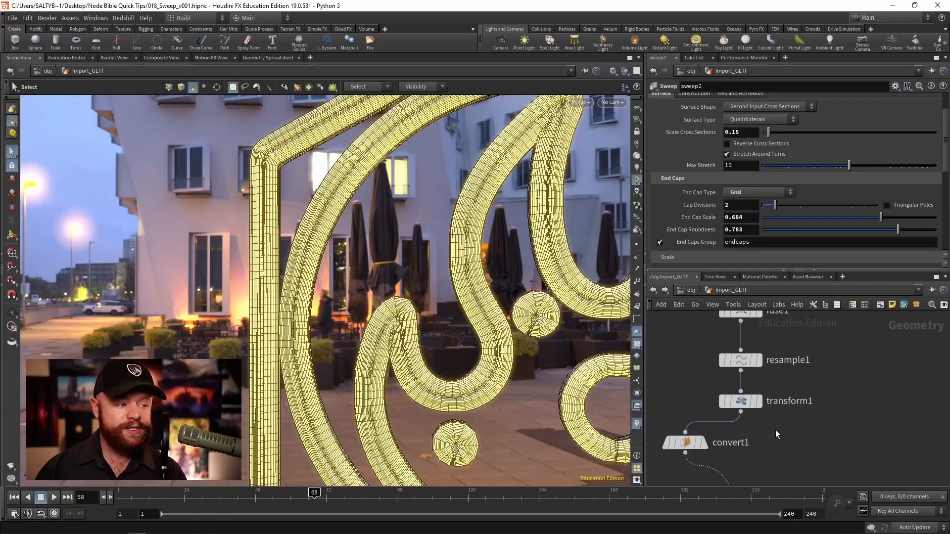
pyautogui.click(740, 360)
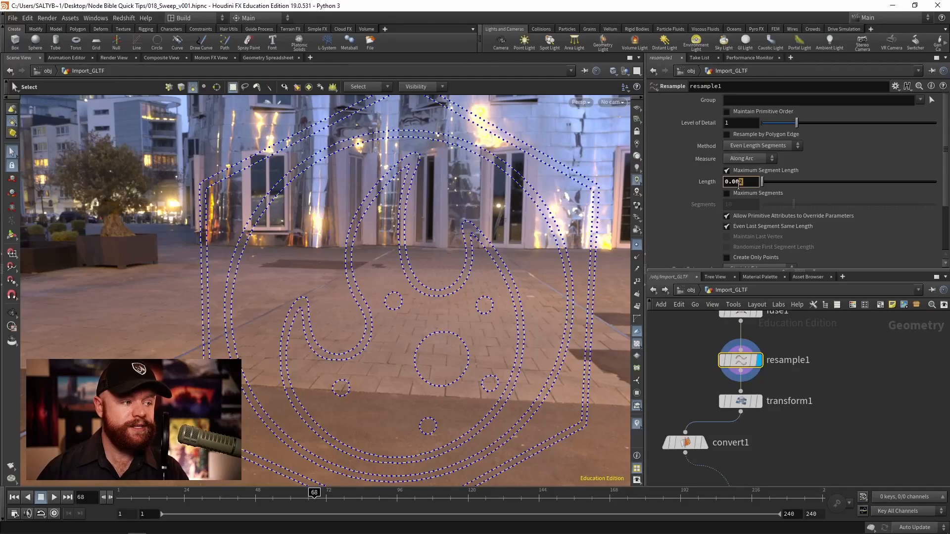
pyautogui.write('0.01')
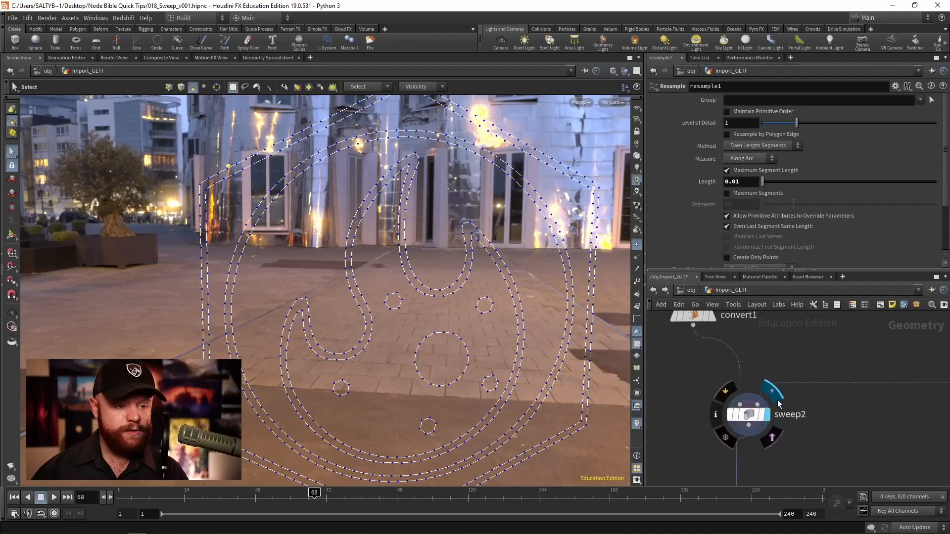
pyautogui.click(748, 414)
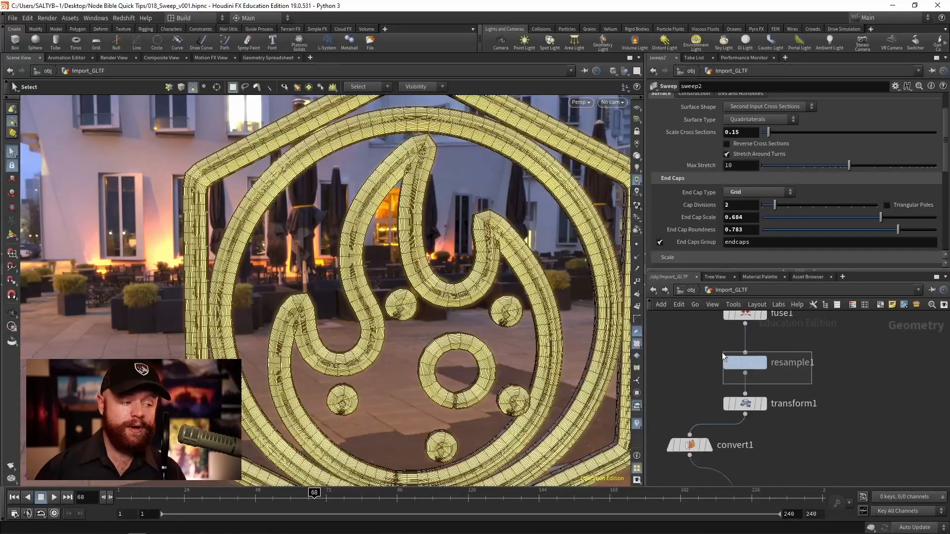
# Switch the sweep to Round Tube and toggle Reverse Cross Sections on and off to compare
pyautogui.click(745, 363)
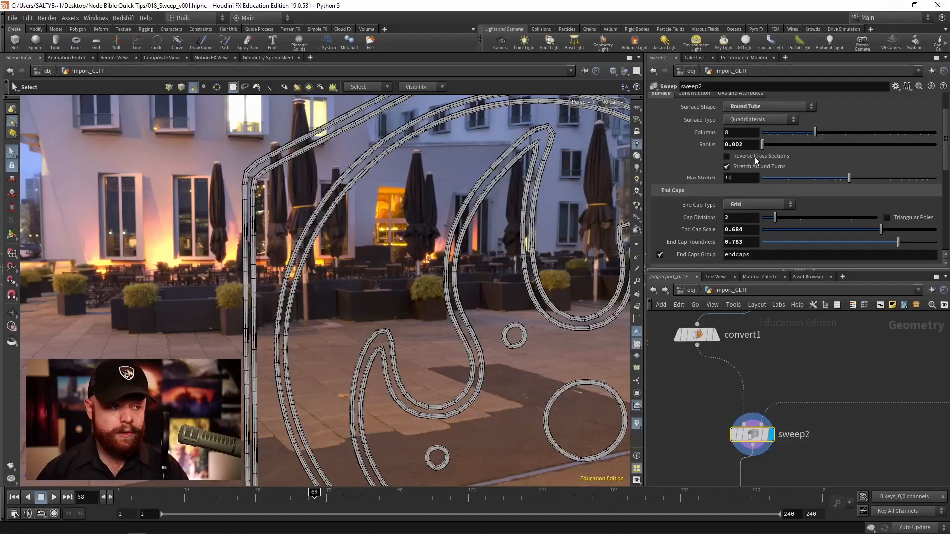
pyautogui.click(727, 156)
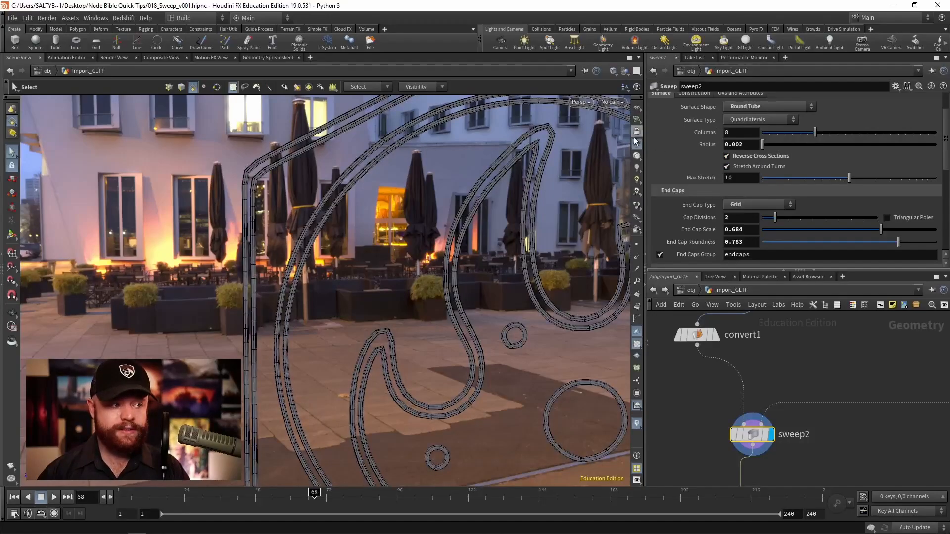
pyautogui.click(726, 156)
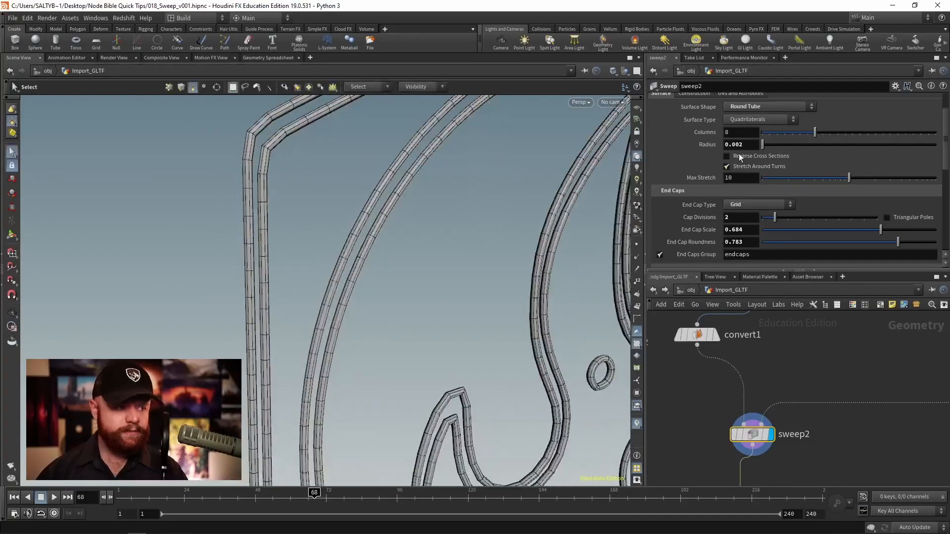
pyautogui.click(726, 155)
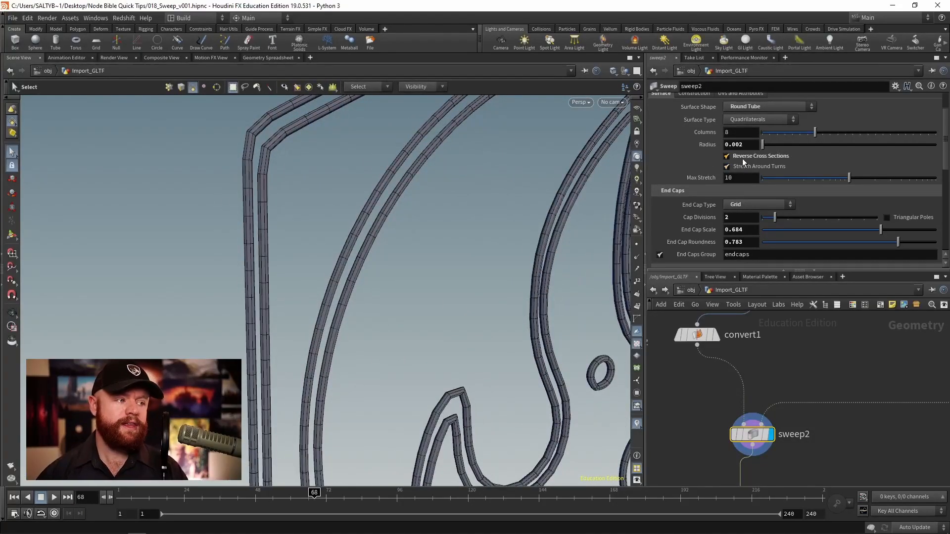
pyautogui.click(726, 156)
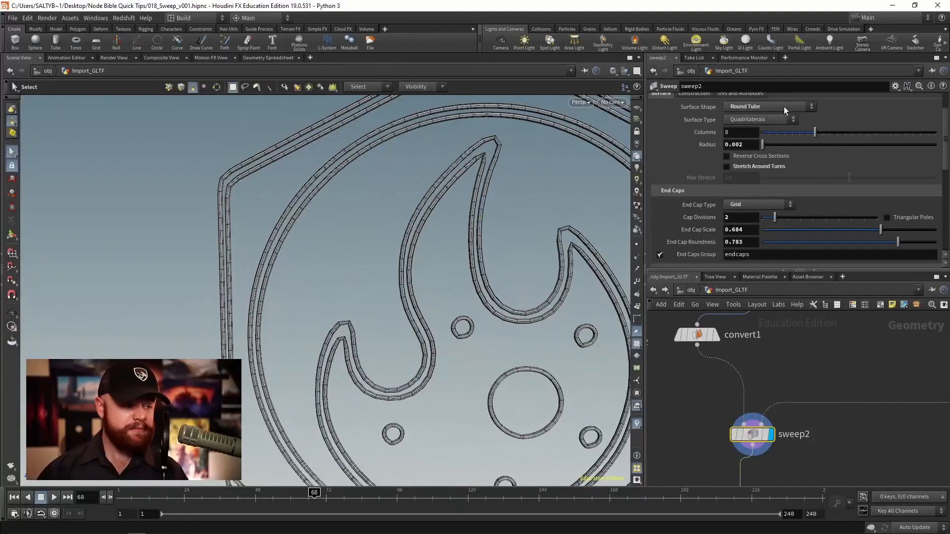
# Re-enable Stretch Around Turns and set Max Stretch to 40.9766
pyautogui.click(727, 166)
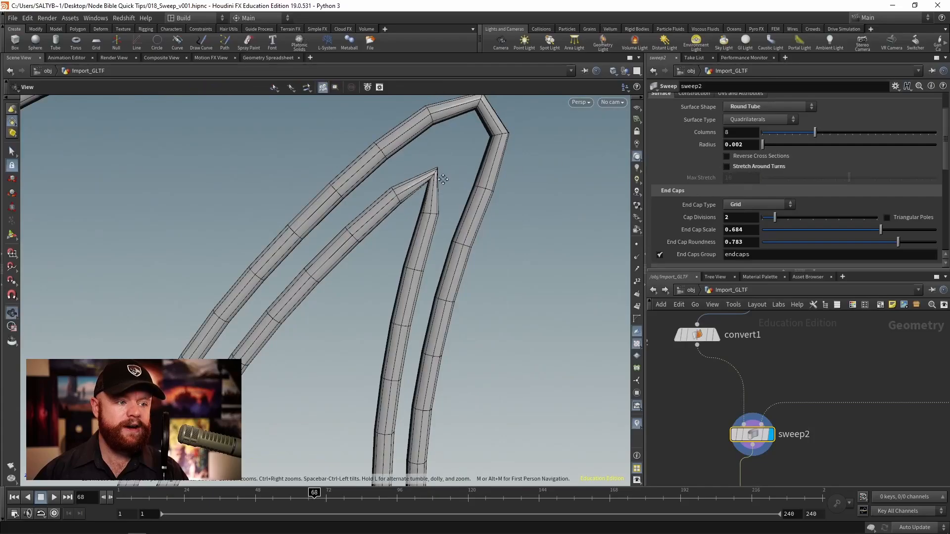
pyautogui.click(727, 166)
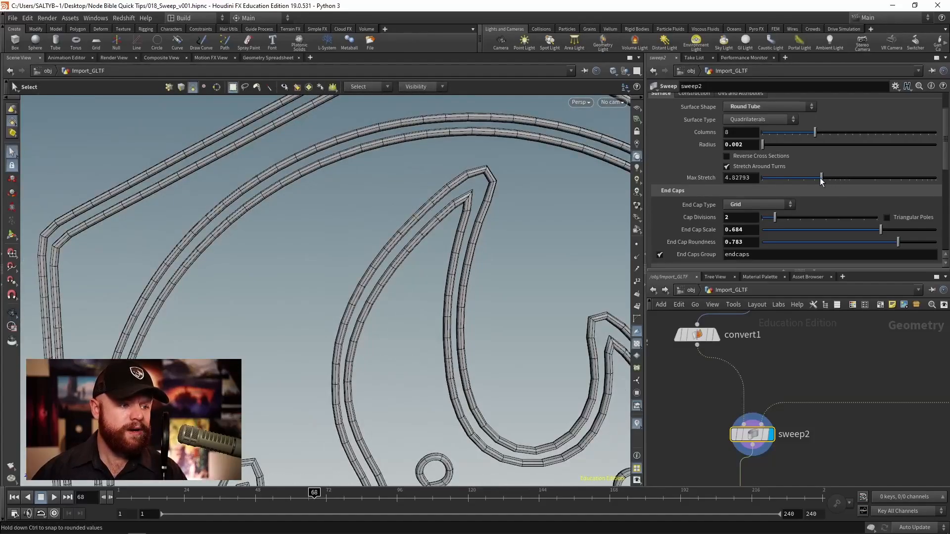
pyautogui.moveTo(822, 178); pyautogui.dragTo(853, 177)
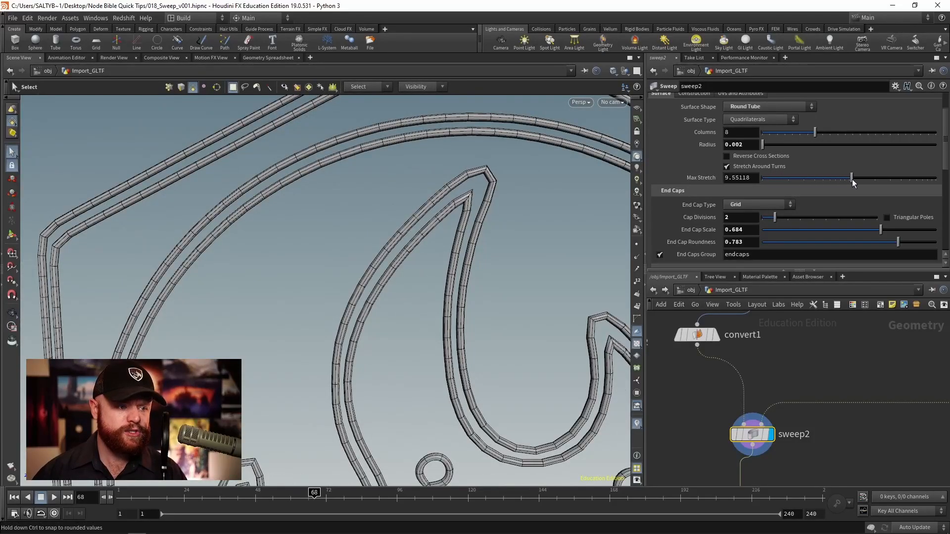
pyautogui.moveTo(851, 177); pyautogui.dragTo(802, 178)
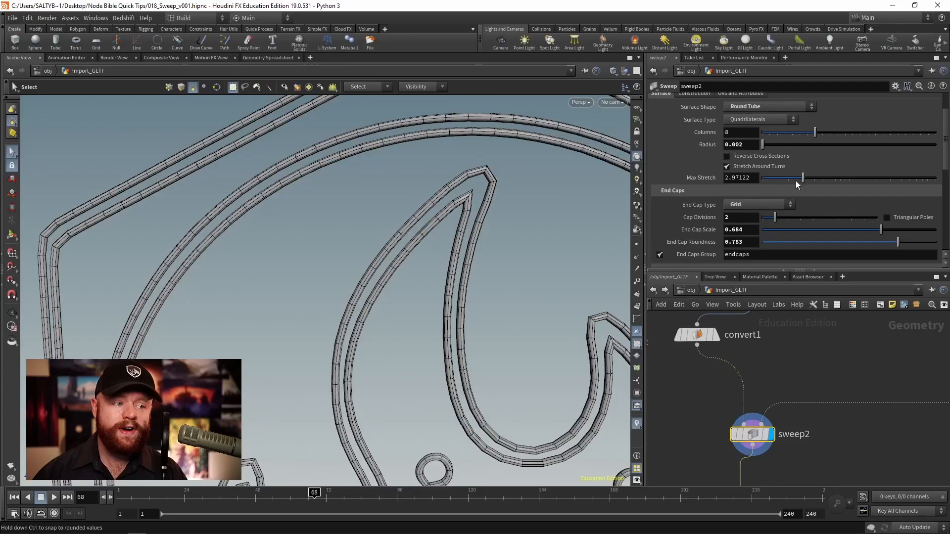
pyautogui.moveTo(801, 178); pyautogui.dragTo(906, 177)
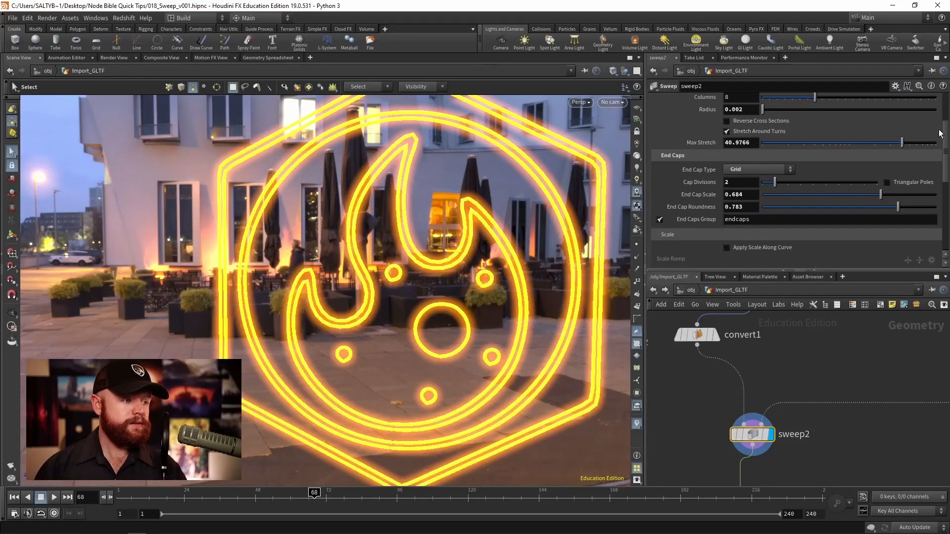
pyautogui.scroll(-3)
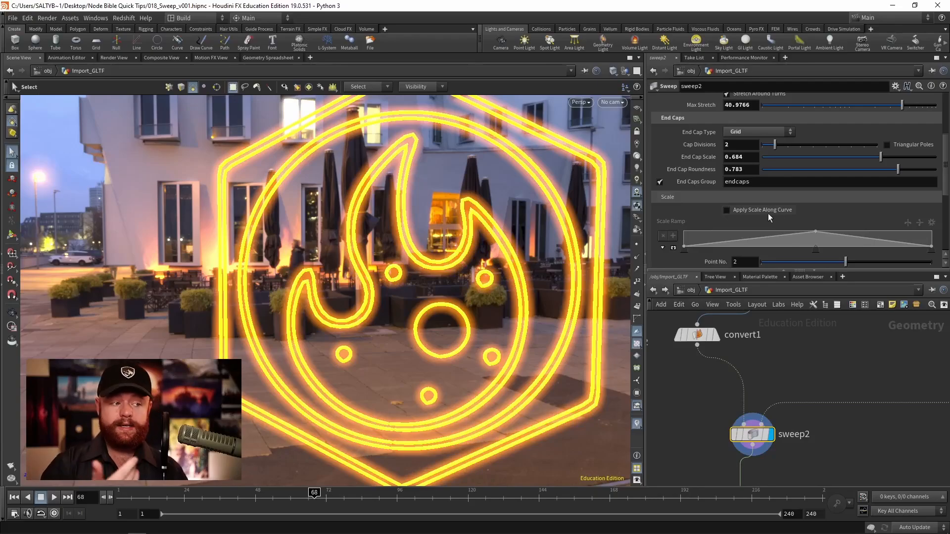
pyautogui.click(727, 210)
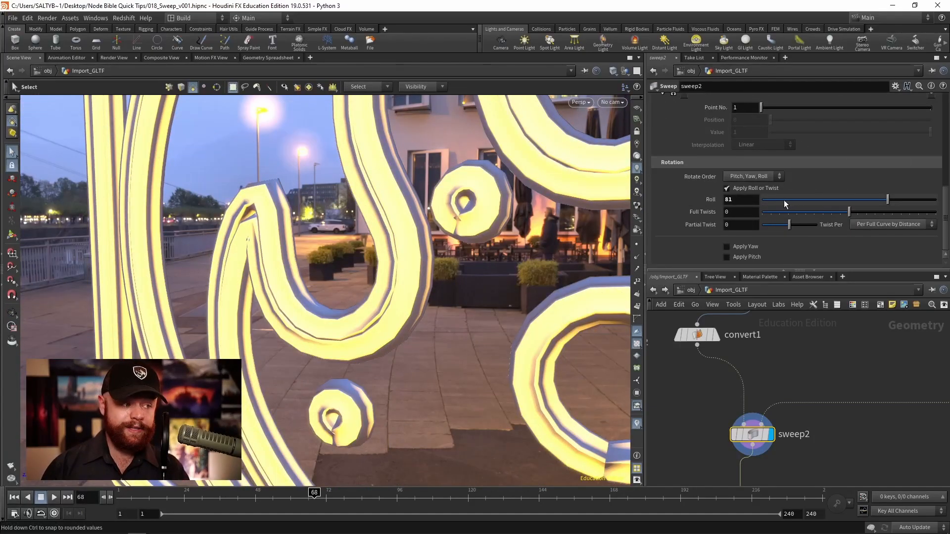
# Adjust the profile roll, switch the surface to 0.005-wide Ribbon, and roll it to 61
pyautogui.moveTo(885, 200); pyautogui.dragTo(786, 199)
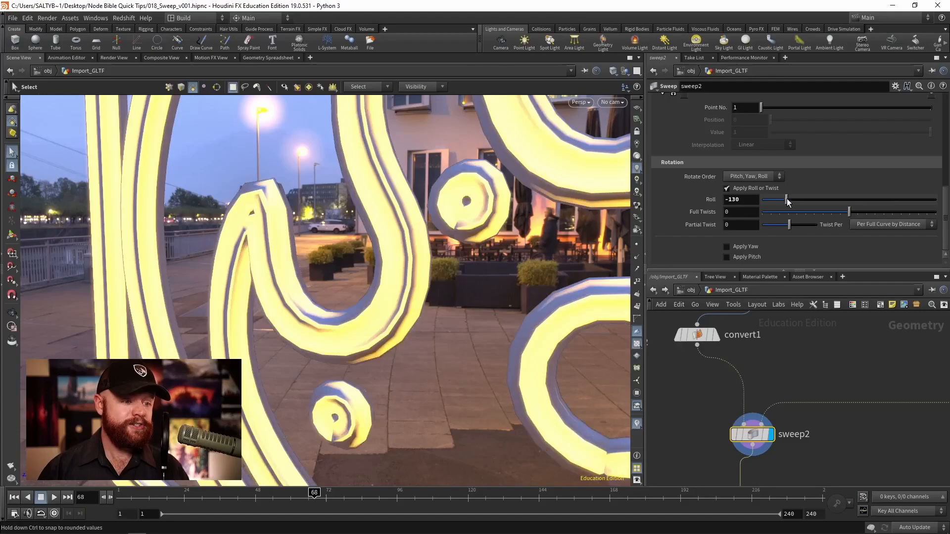
pyautogui.moveTo(786, 200); pyautogui.dragTo(873, 199)
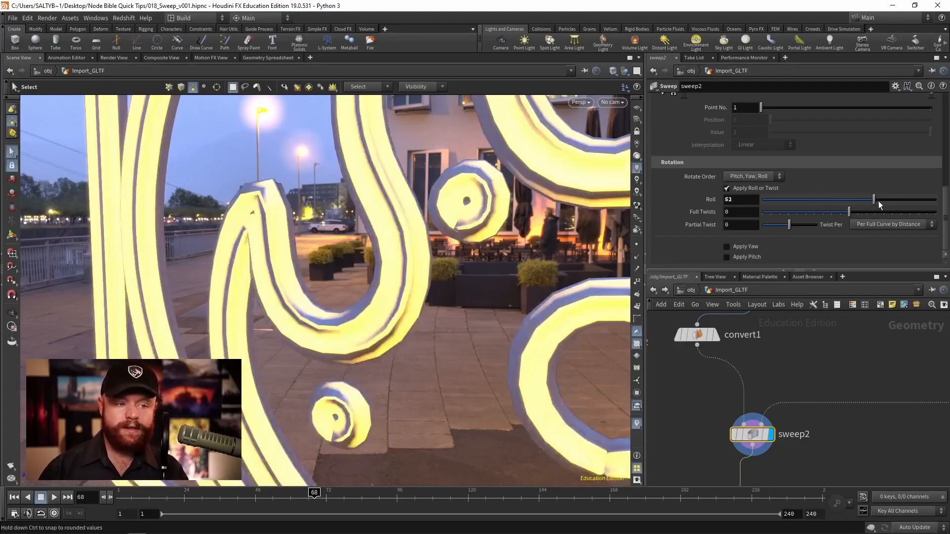
pyautogui.moveTo(872, 199); pyautogui.dragTo(886, 199)
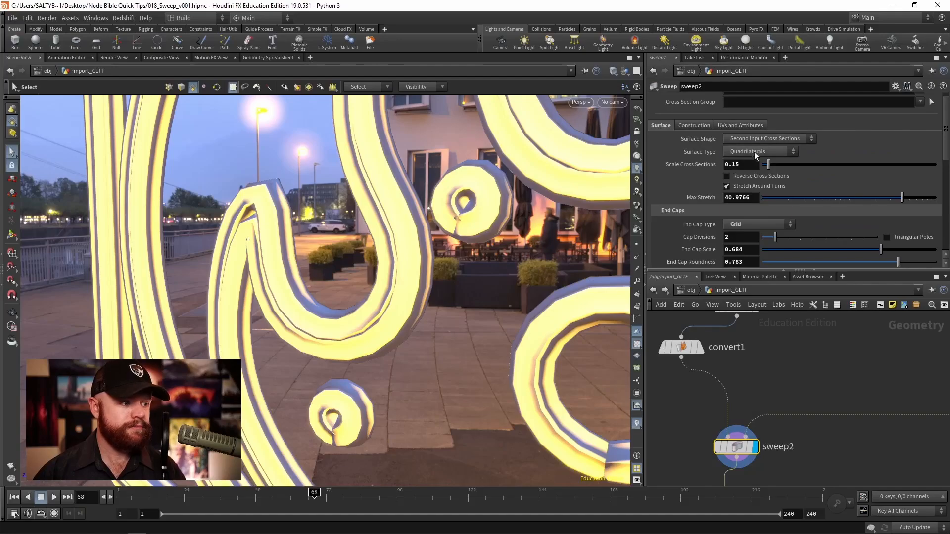
pyautogui.click(769, 138)
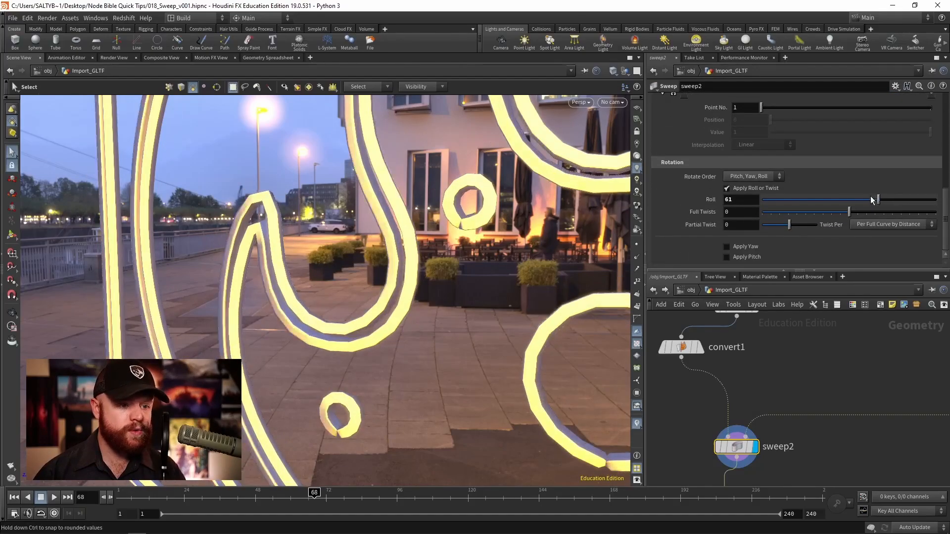
pyautogui.moveTo(872, 200); pyautogui.dragTo(788, 200)
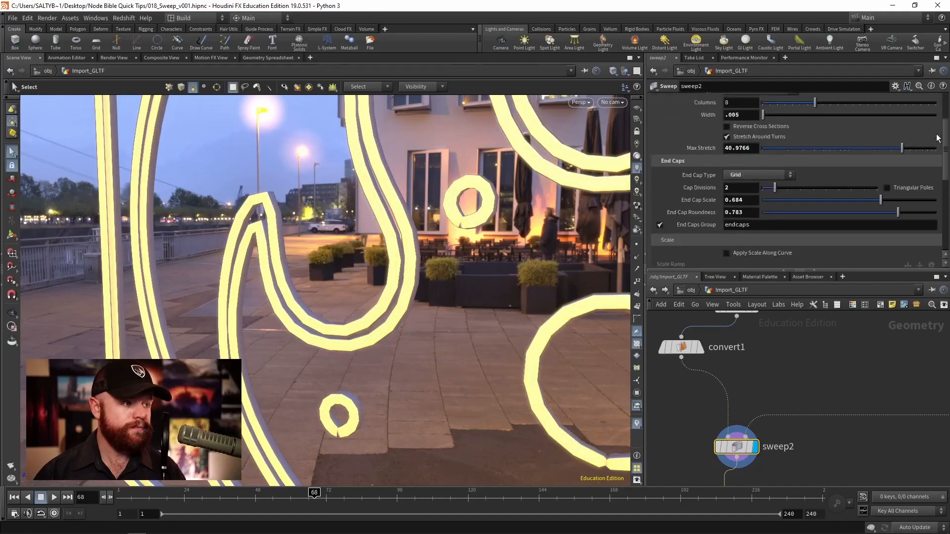
# Twist the tubes with roll 93, 10 full twists and a partial twist of 72
pyautogui.click(768, 149)
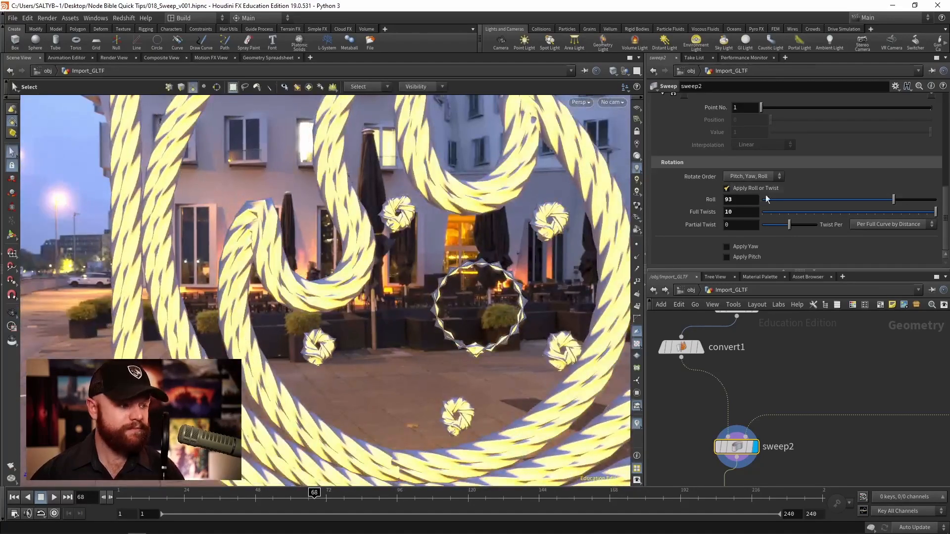
pyautogui.moveTo(789, 224); pyautogui.dragTo(799, 225)
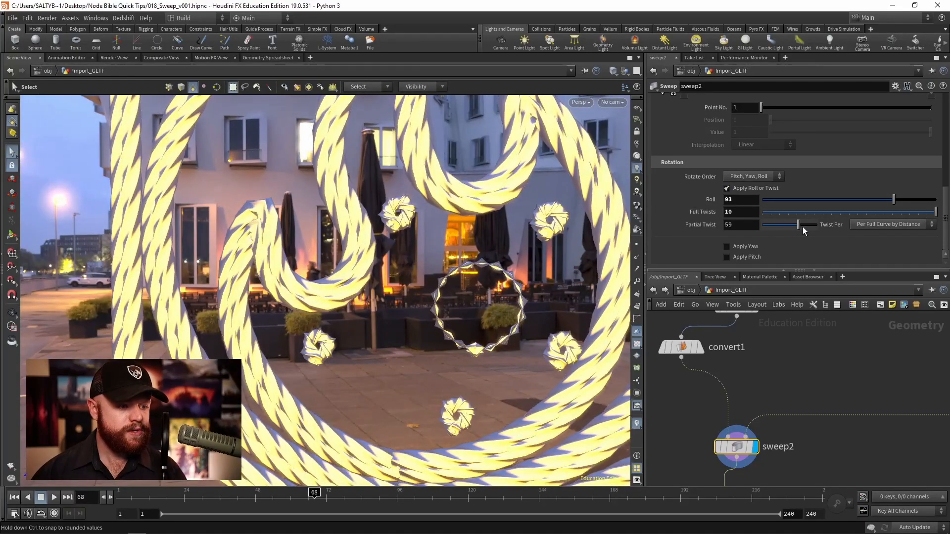
pyautogui.moveTo(797, 224); pyautogui.dragTo(788, 224)
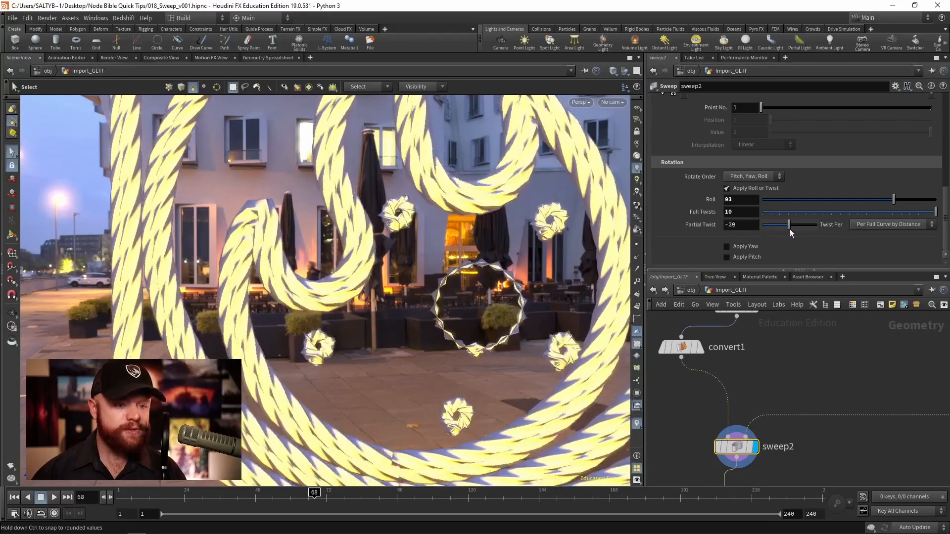
pyautogui.moveTo(788, 224); pyautogui.dragTo(777, 224)
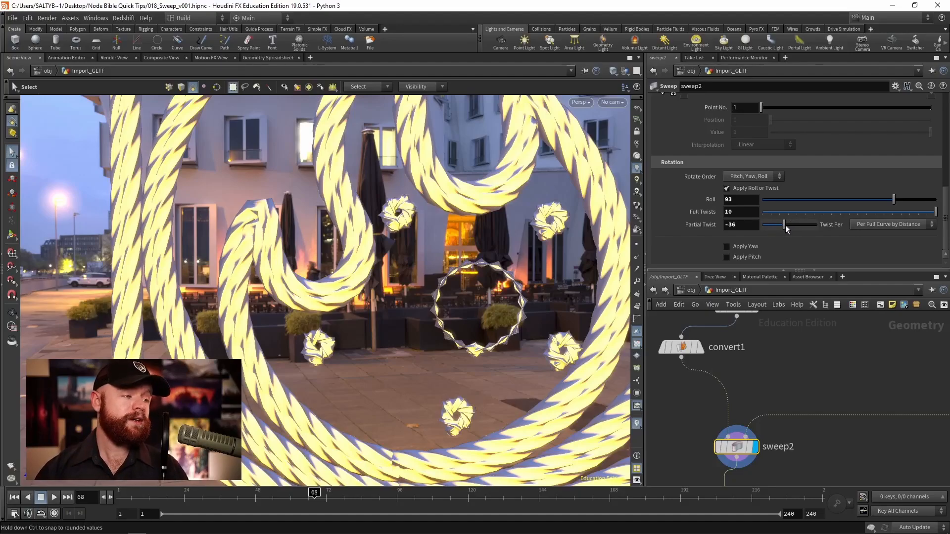
pyautogui.moveTo(783, 224); pyautogui.dragTo(809, 224)
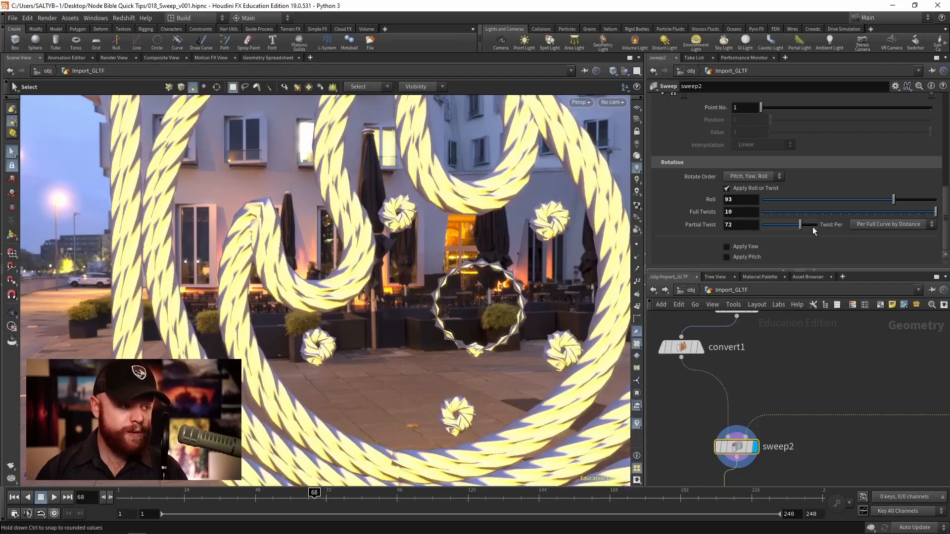
pyautogui.click(893, 224)
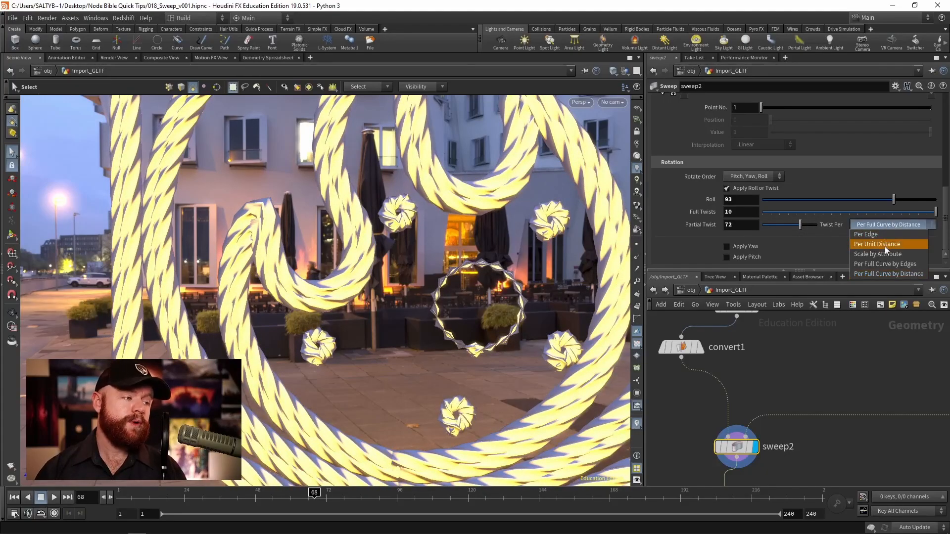
pyautogui.moveTo(892, 234)
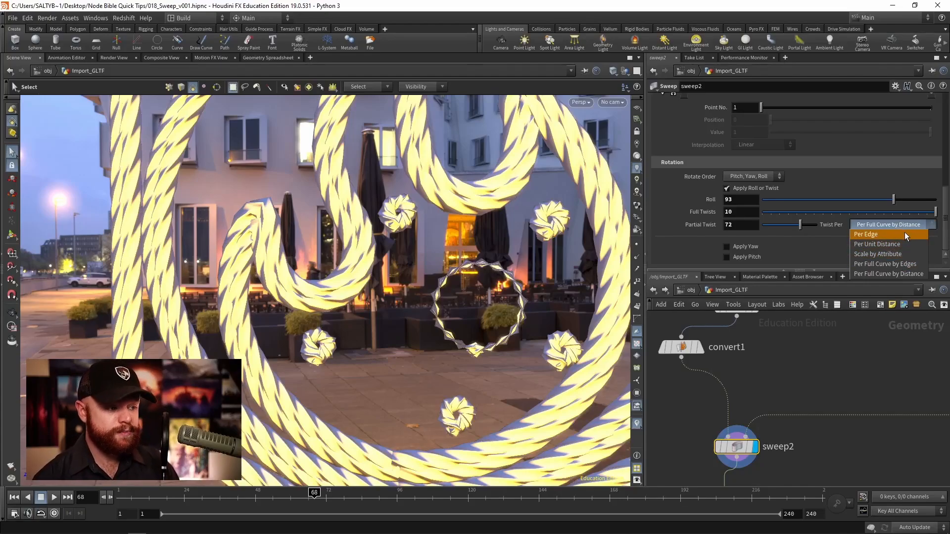
pyautogui.moveTo(884, 264)
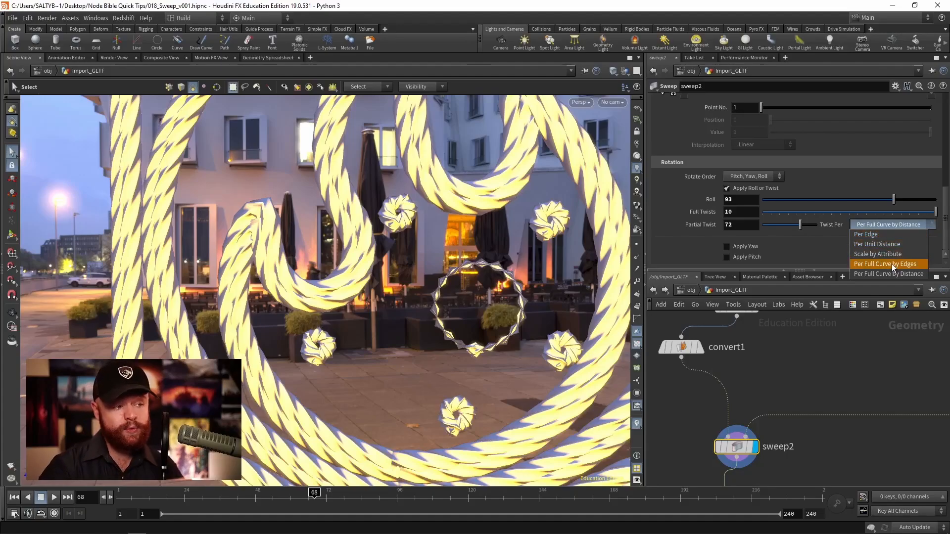
pyautogui.moveTo(819, 263)
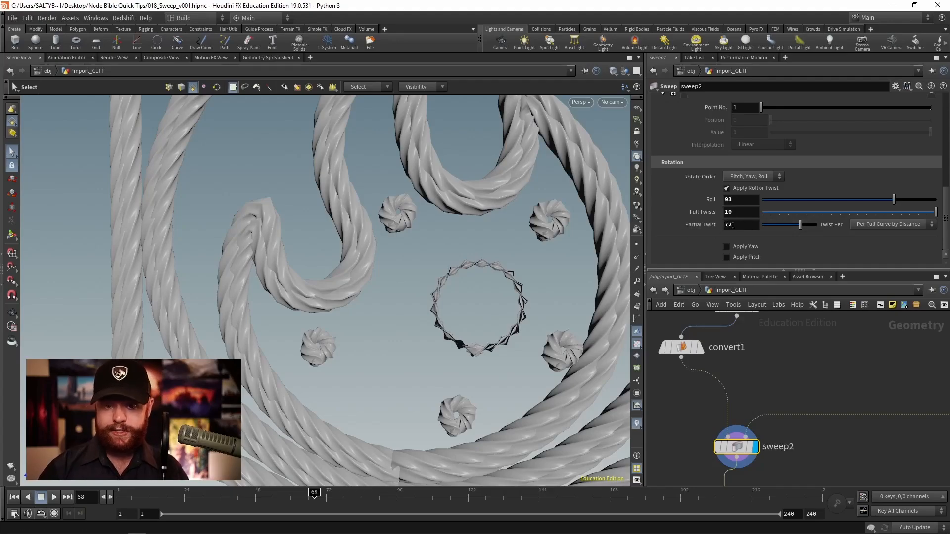
# Try Twist Per by Attribute, settle on Per Edge with -5 twists, and enable yaw
pyautogui.click(892, 224)
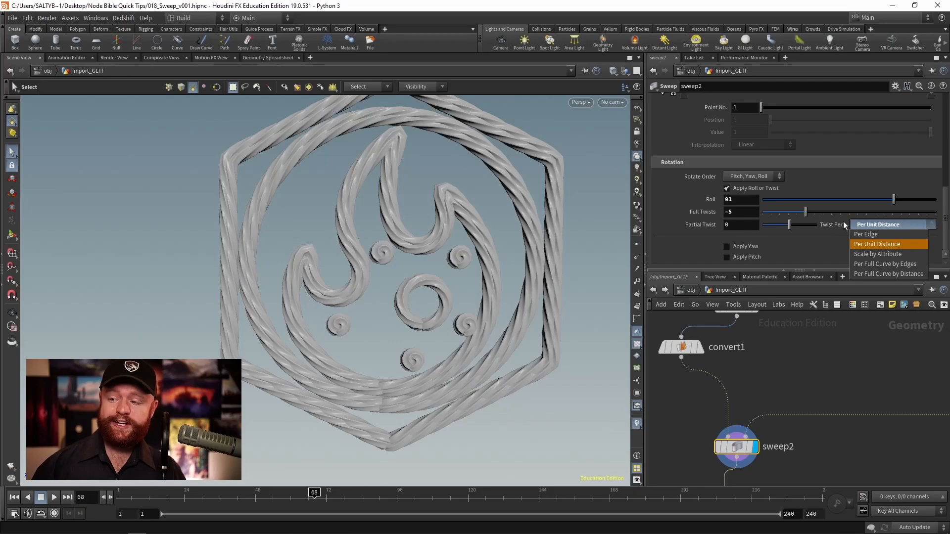
pyautogui.moveTo(875, 224)
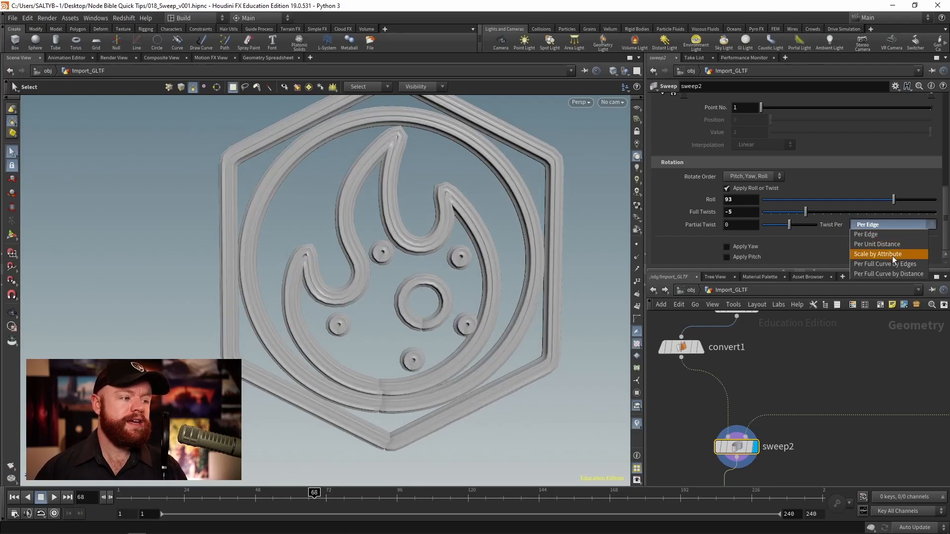
pyautogui.click(877, 254)
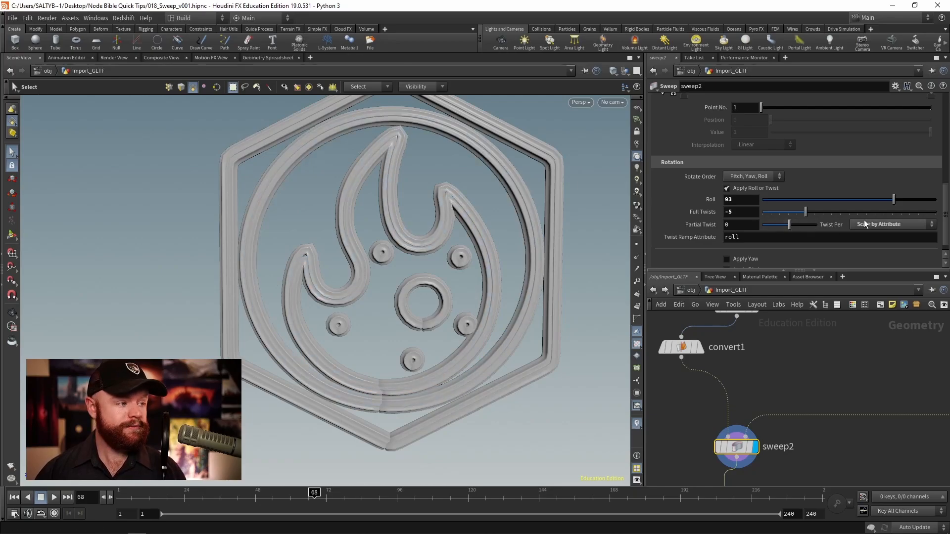
pyautogui.click(892, 224)
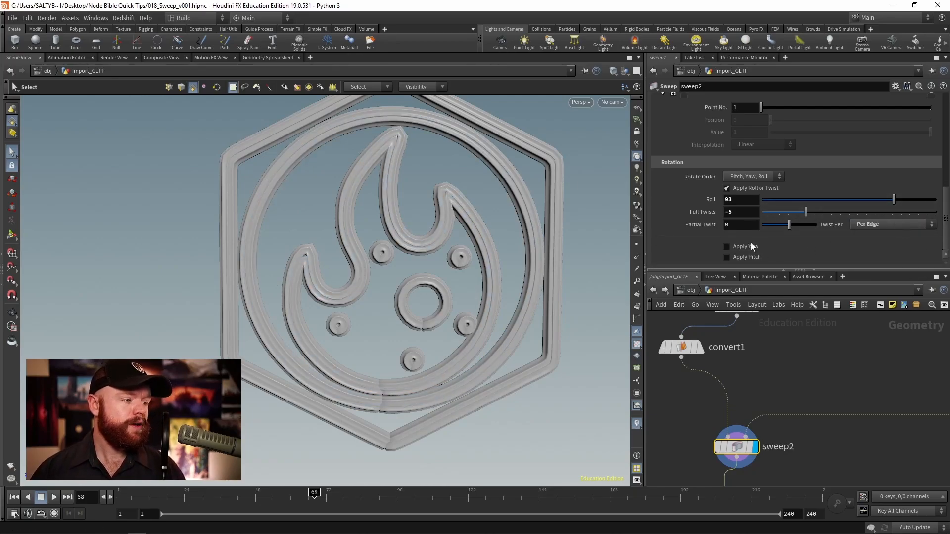
pyautogui.click(727, 247)
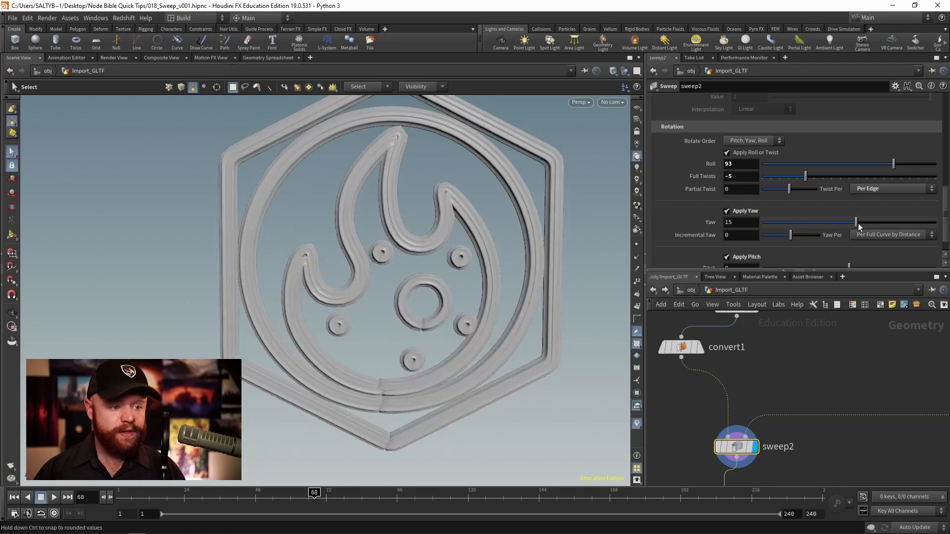
# Lower the yaw to 8 and raise the pitch to 35
pyautogui.moveTo(854, 221); pyautogui.dragTo(848, 221)
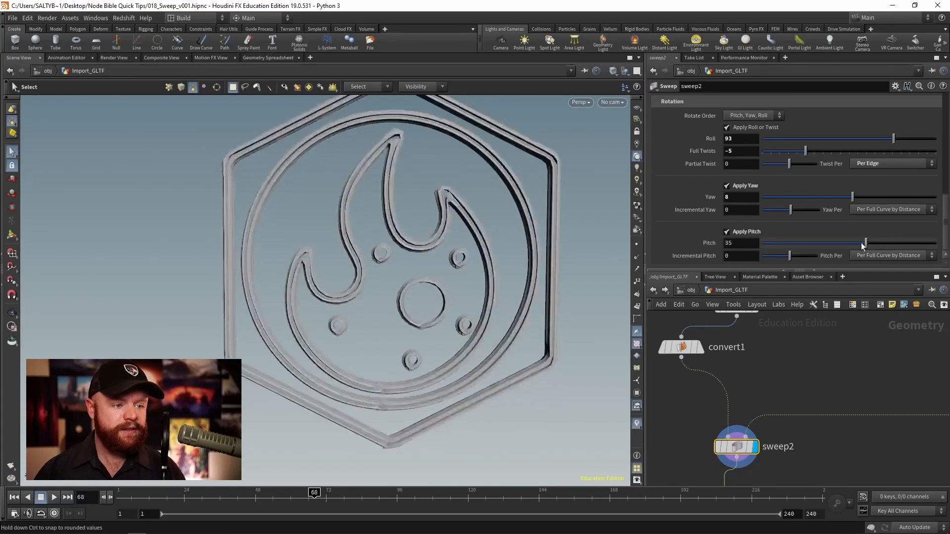
pyautogui.moveTo(865, 243); pyautogui.dragTo(861, 242)
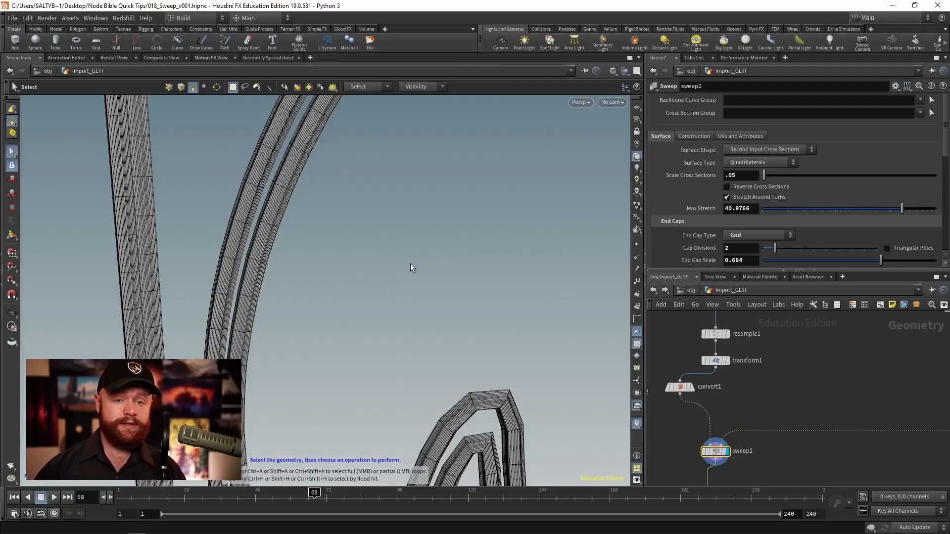
# Switch Surface Type to Columns, then Rows, then Rows and Columns
pyautogui.click(759, 163)
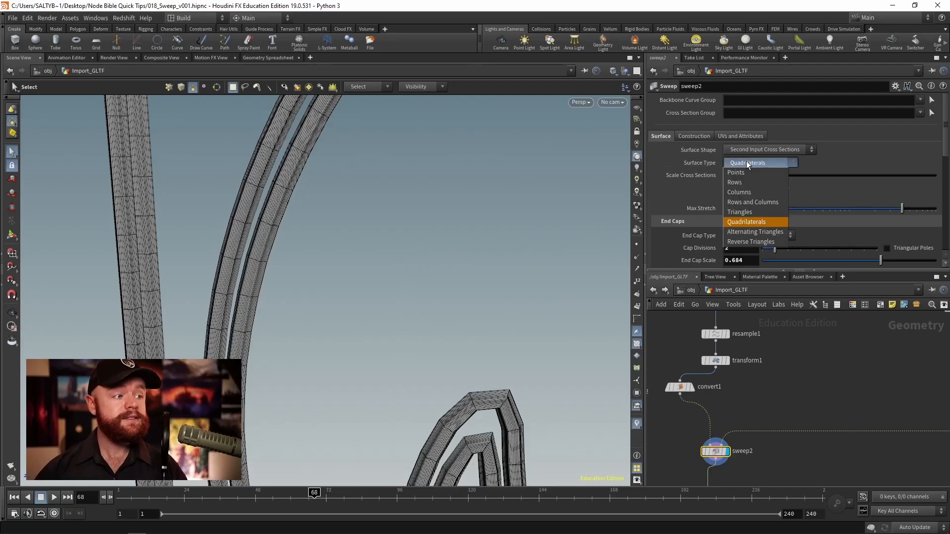
pyautogui.click(739, 191)
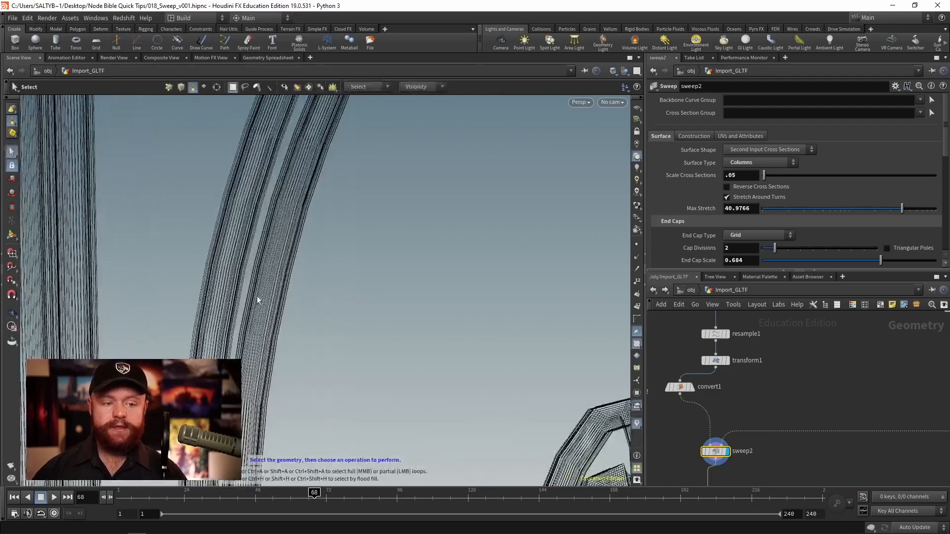
pyautogui.click(759, 162)
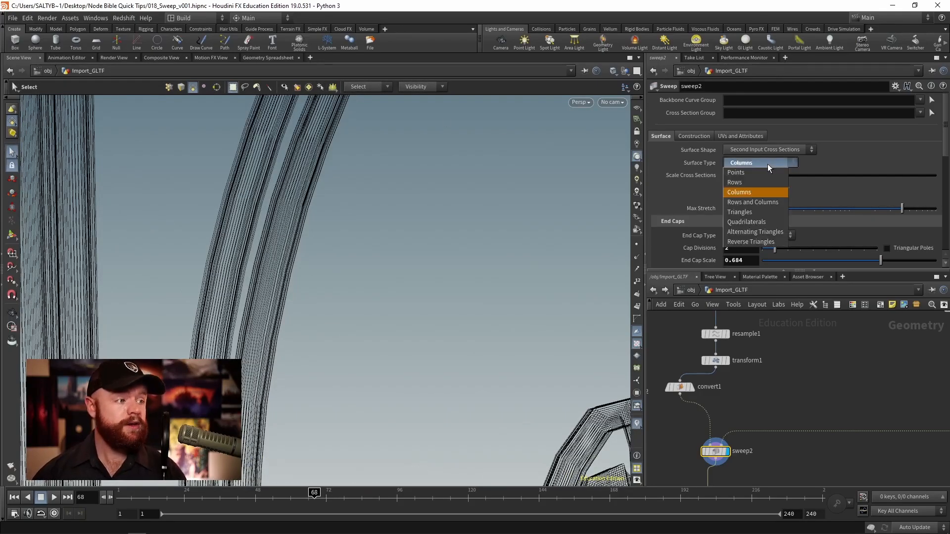
pyautogui.click(735, 182)
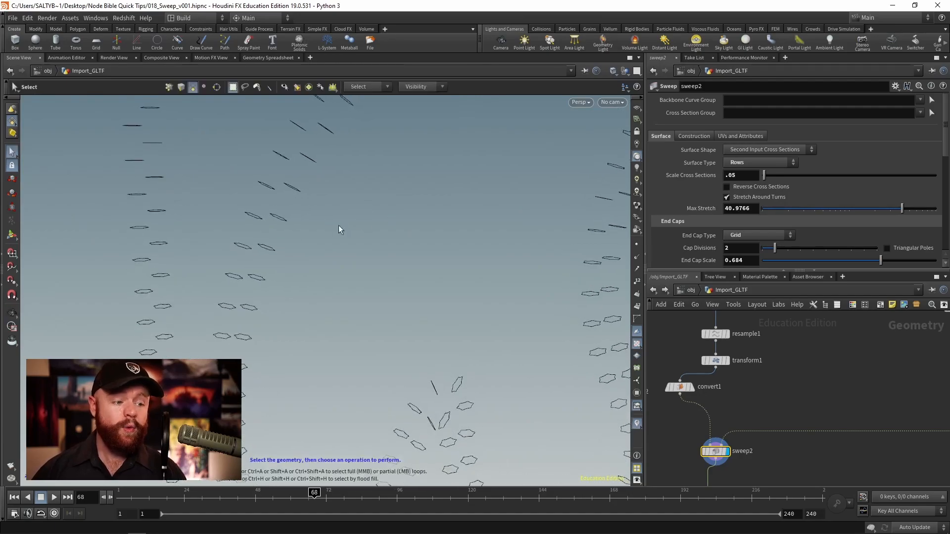
pyautogui.moveTo(295, 287)
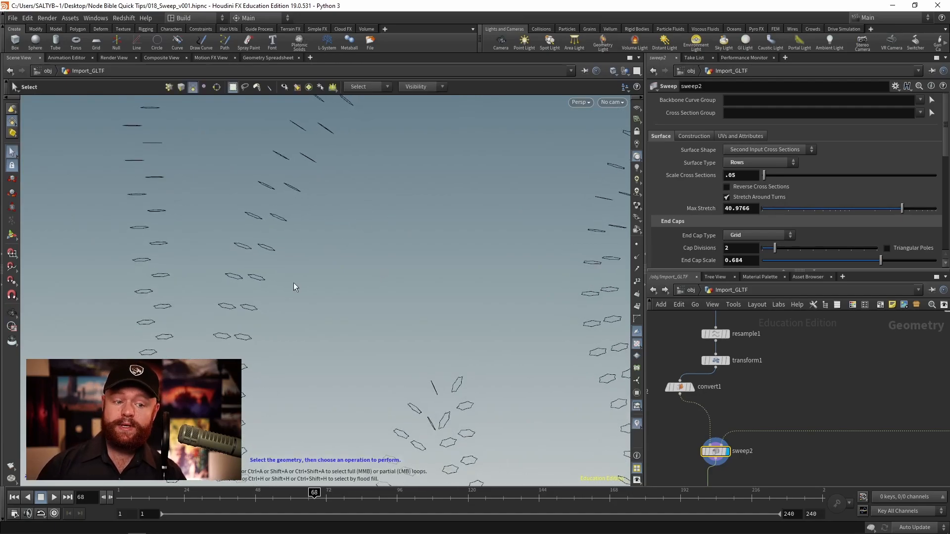
pyautogui.click(758, 163)
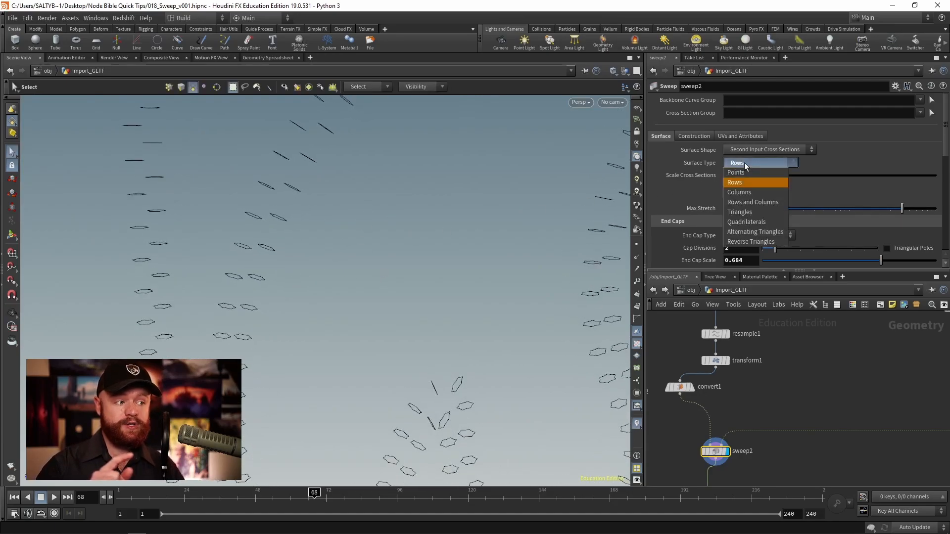
pyautogui.click(739, 192)
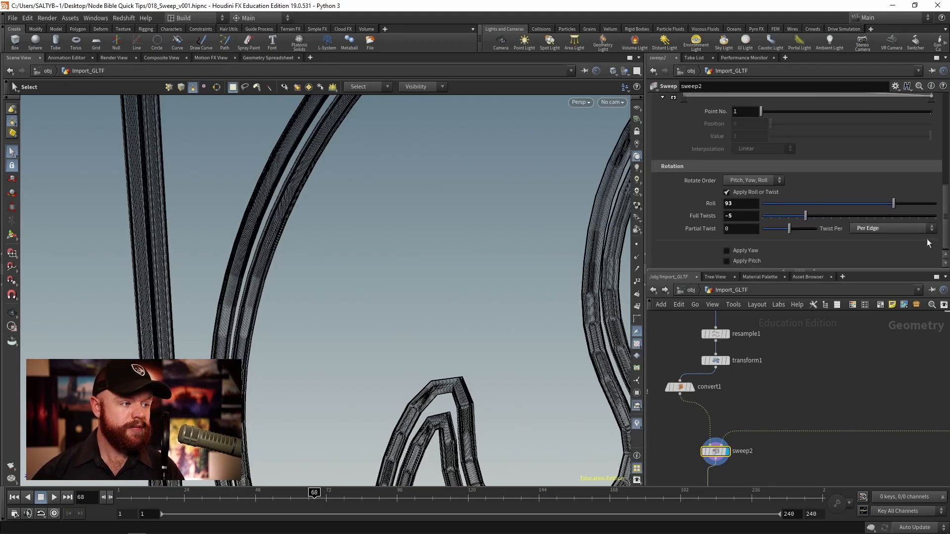
# Spread twists per full curve by distance and restore the Quadrilaterals surface type
pyautogui.click(892, 228)
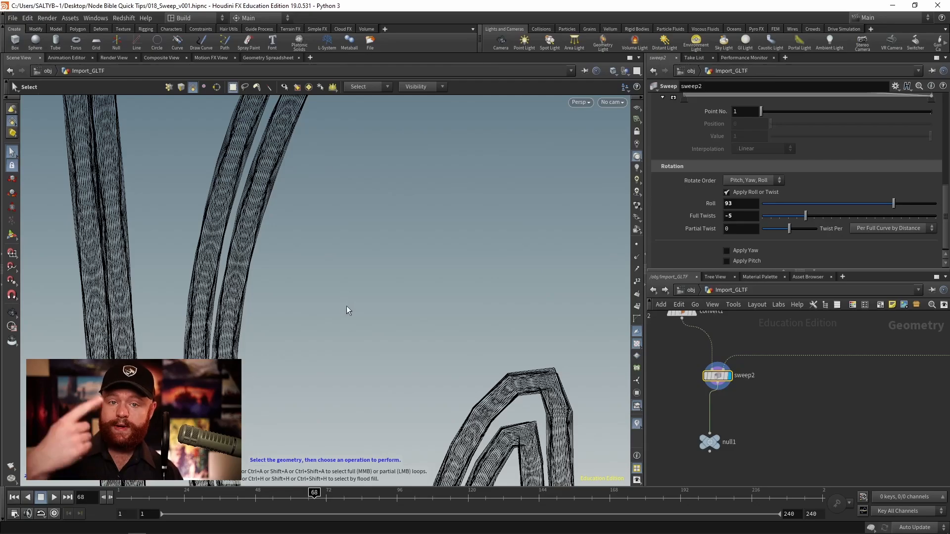
pyautogui.moveTo(305, 243)
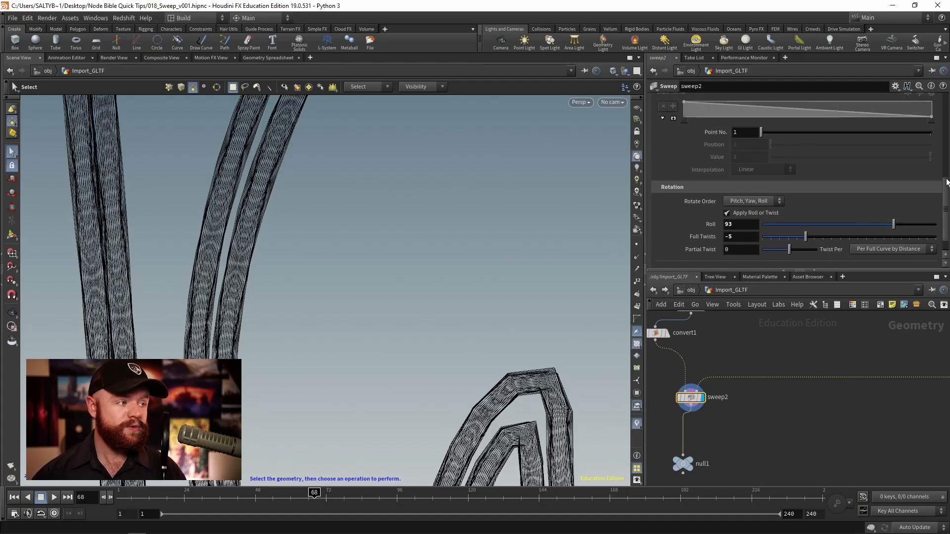
pyautogui.click(759, 187)
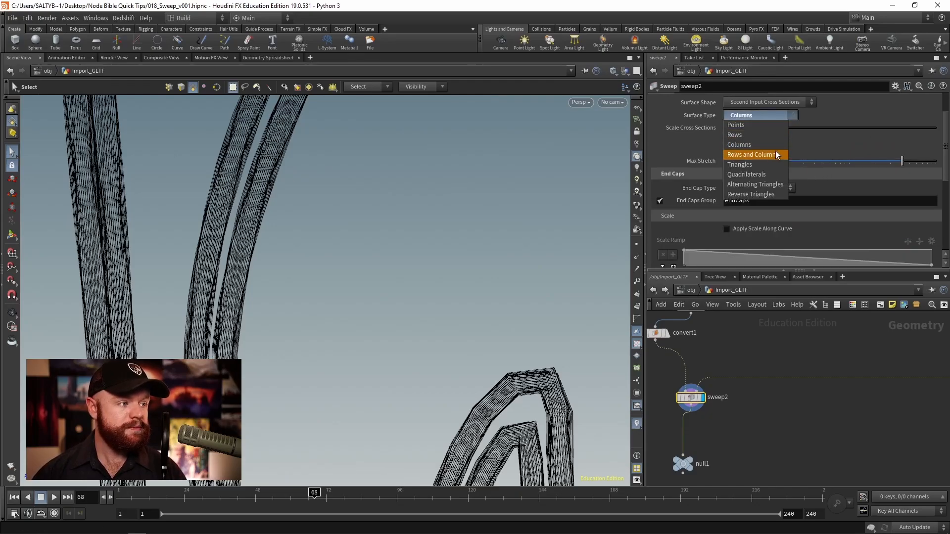
pyautogui.moveTo(769, 174)
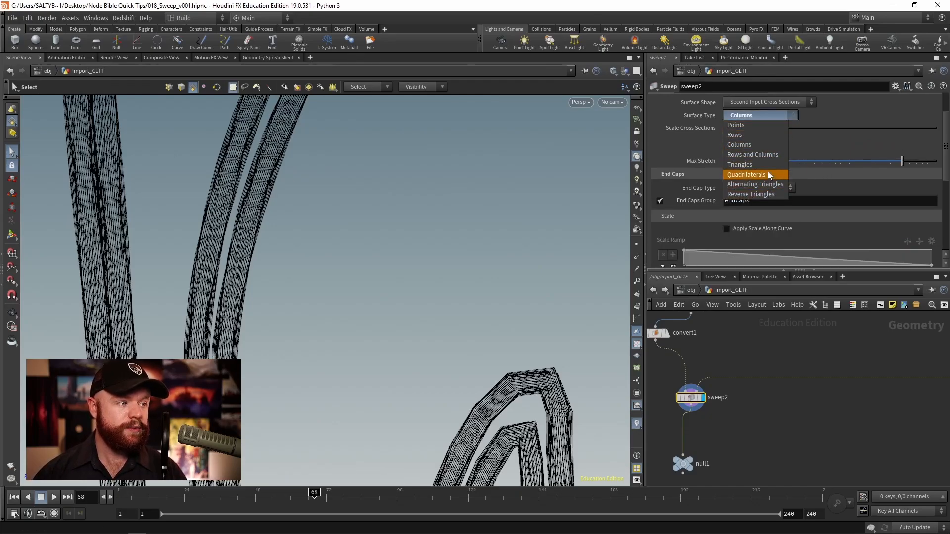
pyautogui.click(746, 174)
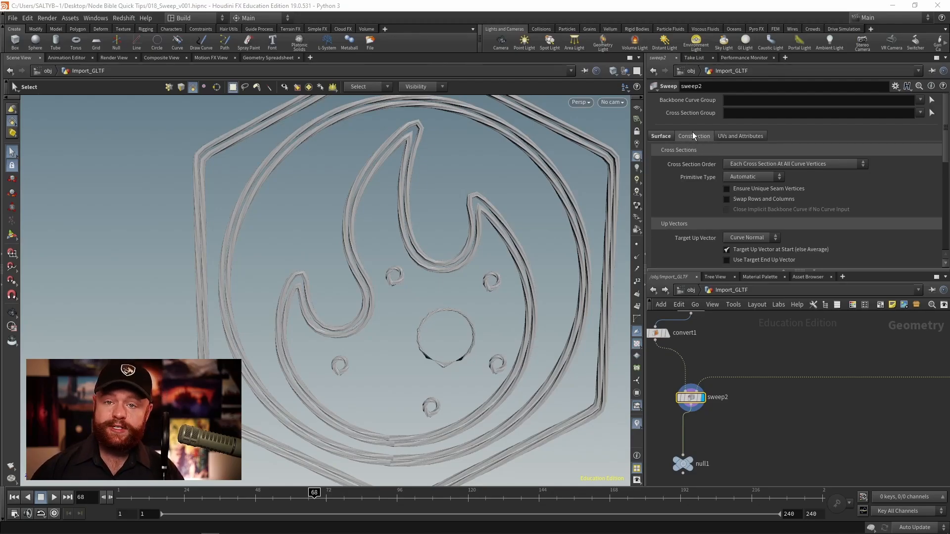
# Choose cross-section primitives by the 'variant' attribute in the Construction settings
pyautogui.click(795, 163)
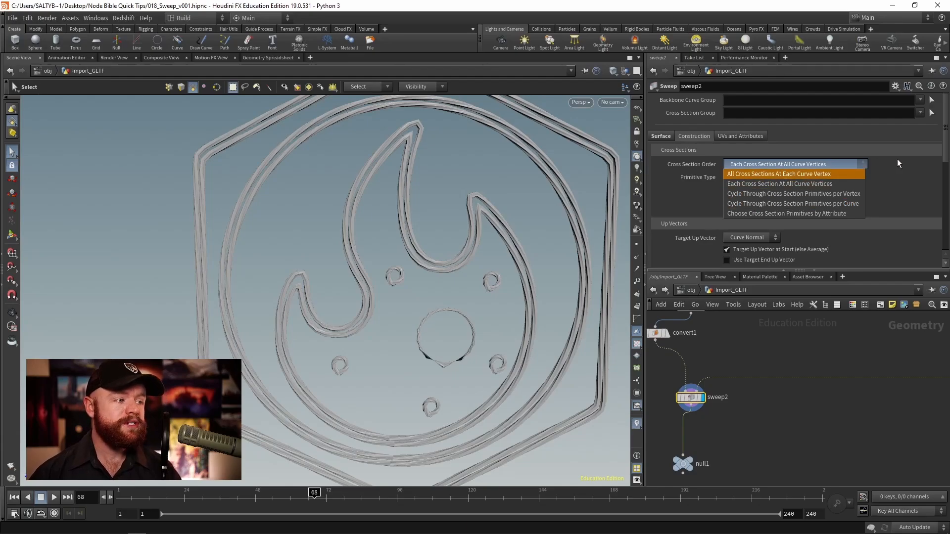
pyautogui.click(787, 213)
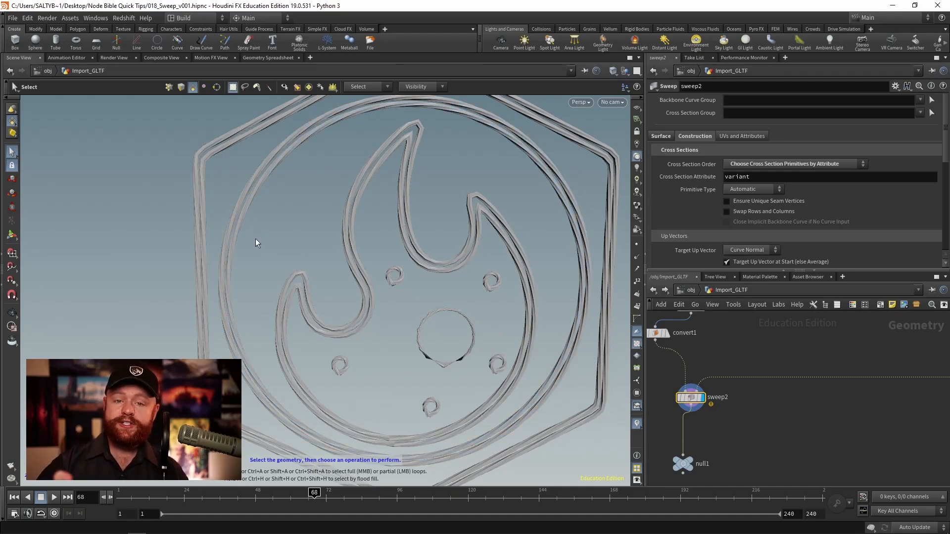
pyautogui.moveTo(252, 238)
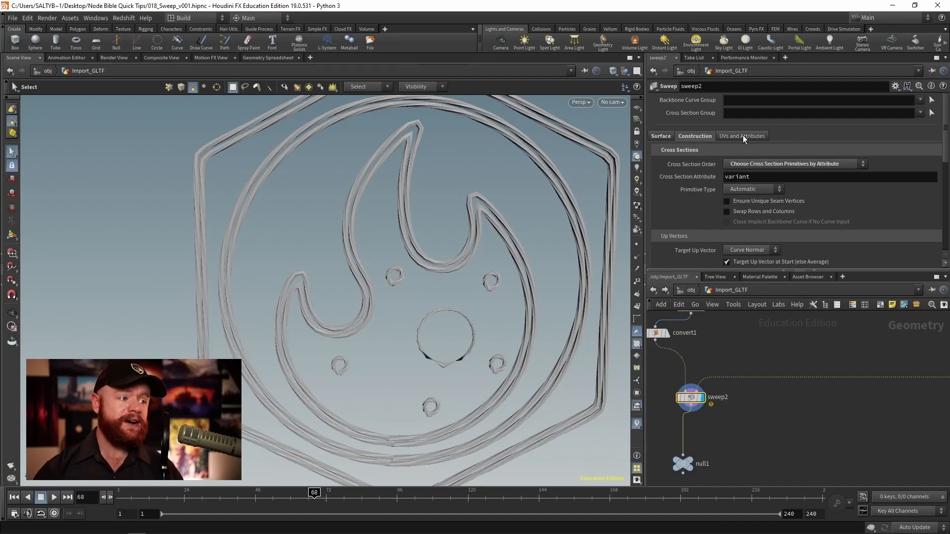
pyautogui.scroll(-3)
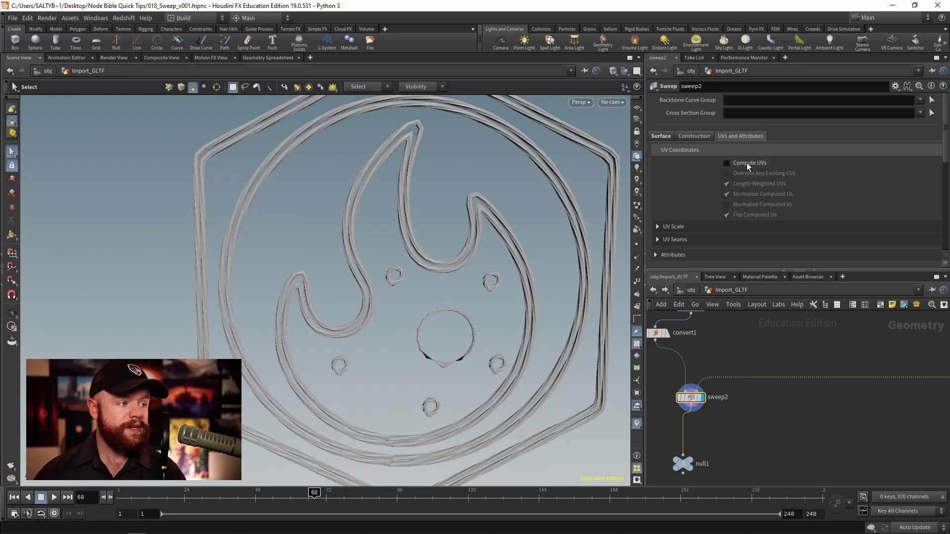
# Enable Compute UVs on the sweep
pyautogui.click(578, 103)
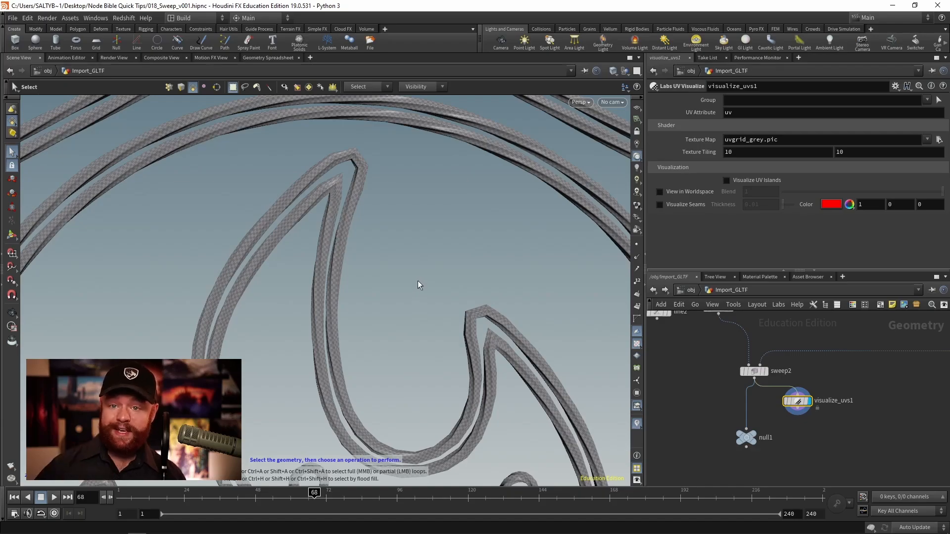
# Expand sweep2's UV Scale (1, 1) and attribute transfer folders in its UV settings
pyautogui.click(754, 370)
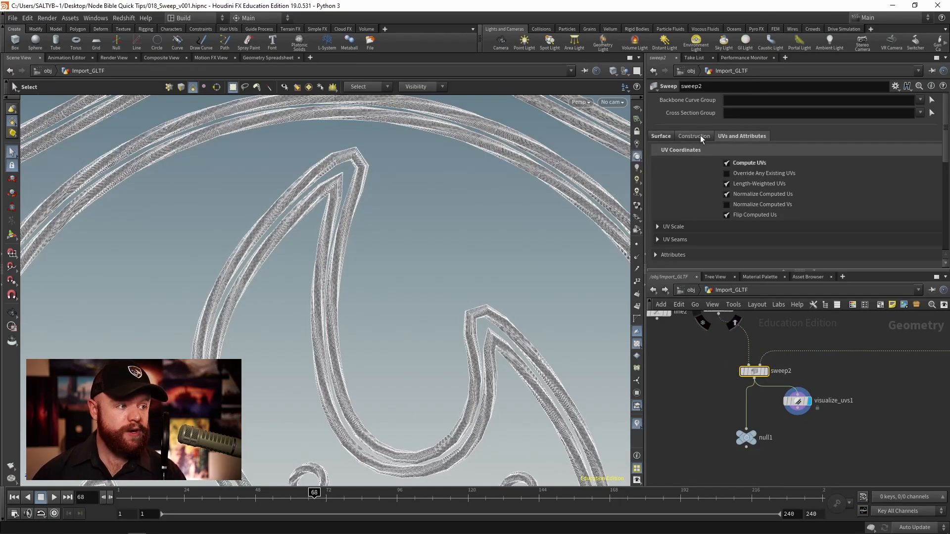
pyautogui.click(658, 226)
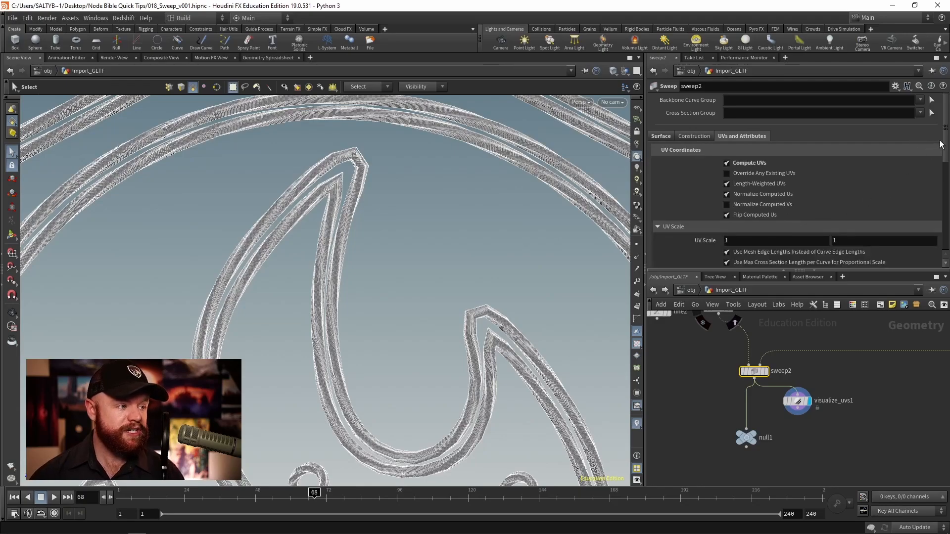
pyautogui.scroll(-3)
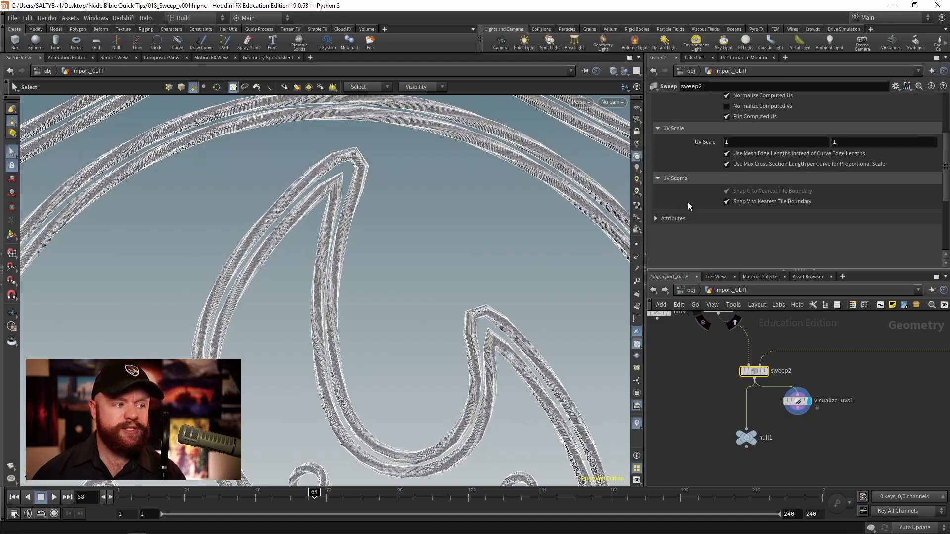
pyautogui.click(655, 218)
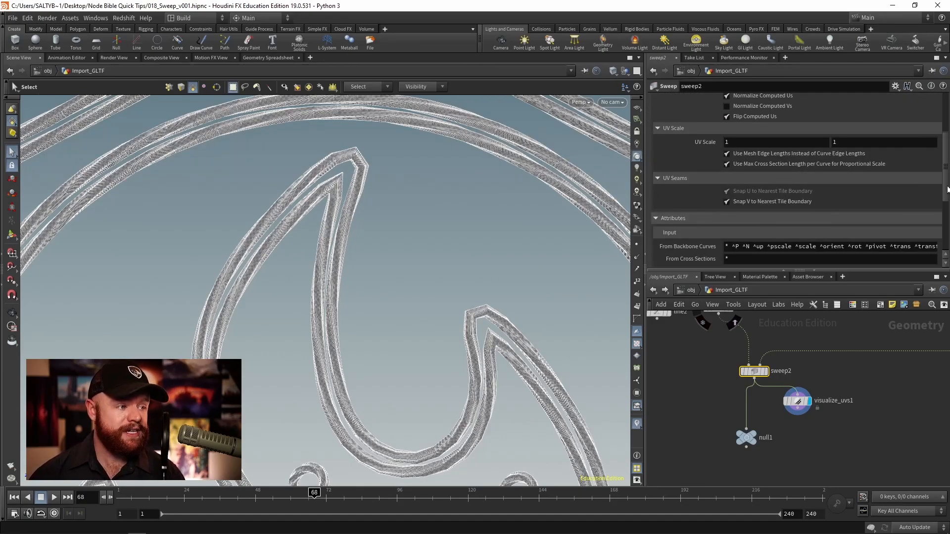